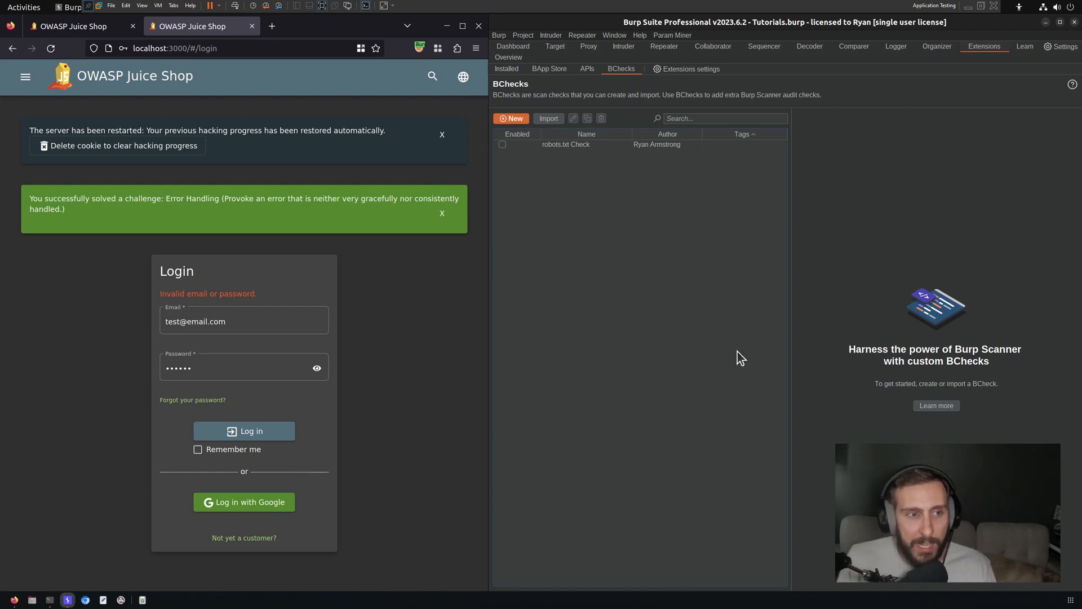
pyautogui.moveTo(663, 115)
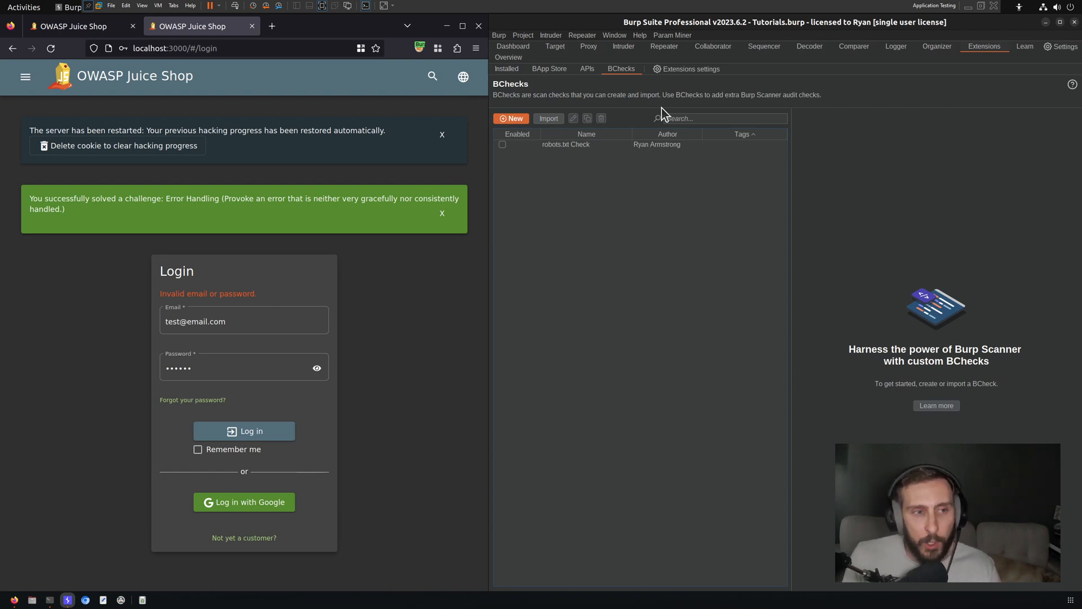
pyautogui.moveTo(680, 168)
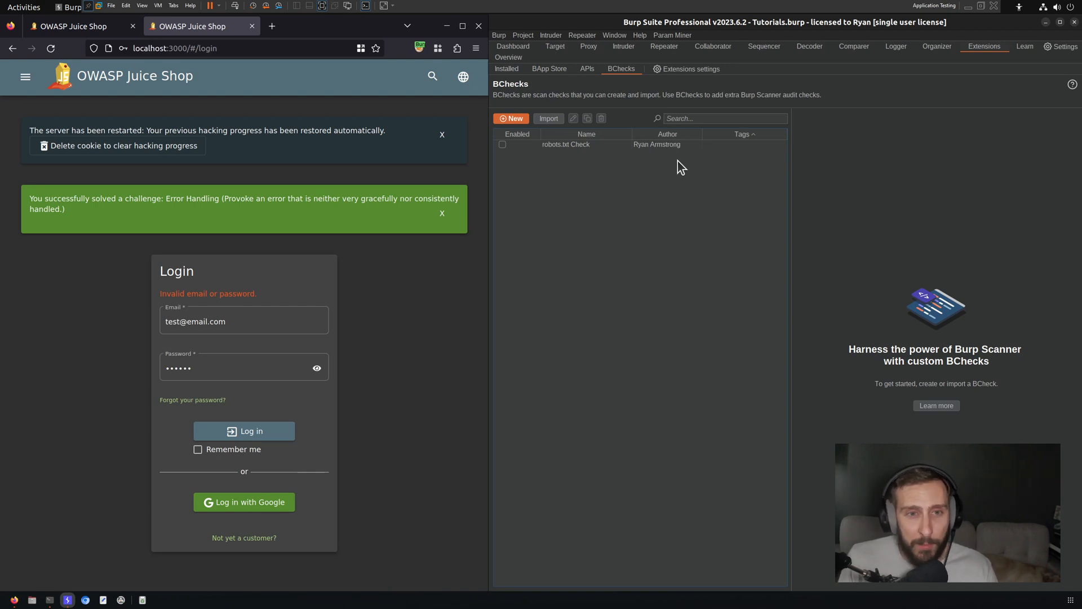
pyautogui.moveTo(997, 60)
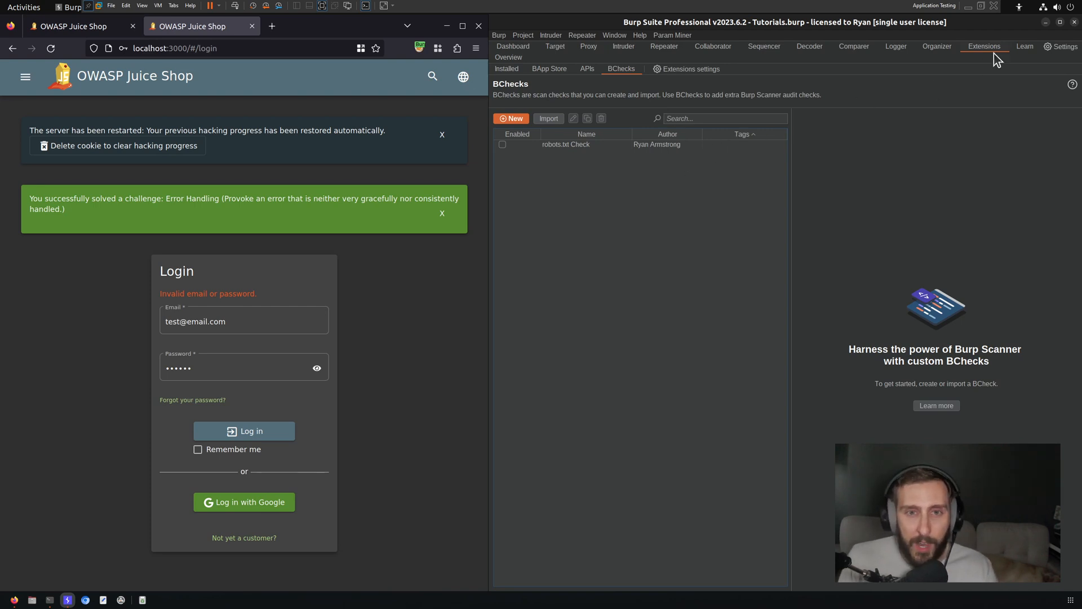
pyautogui.moveTo(623, 78)
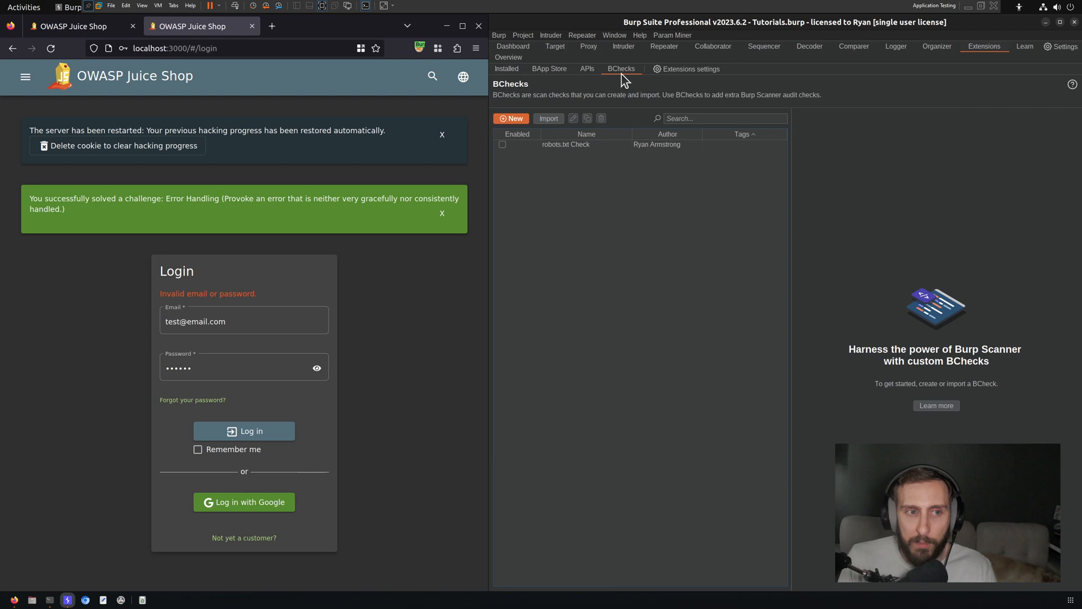
pyautogui.moveTo(511, 118)
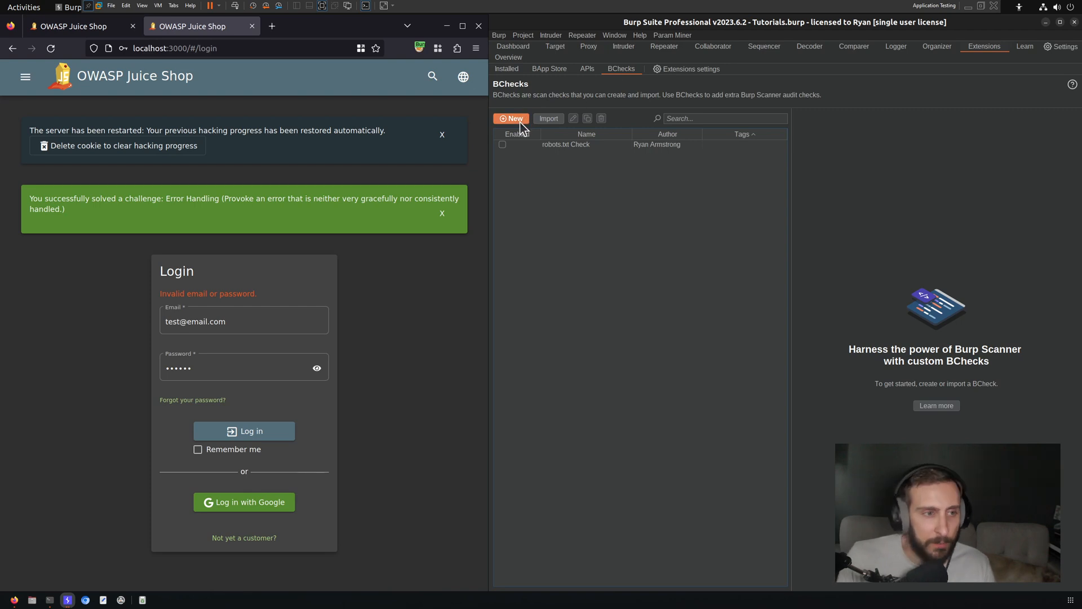
# Step: Begin a new BCheck from the response-level passive template
pyautogui.click(510, 119)
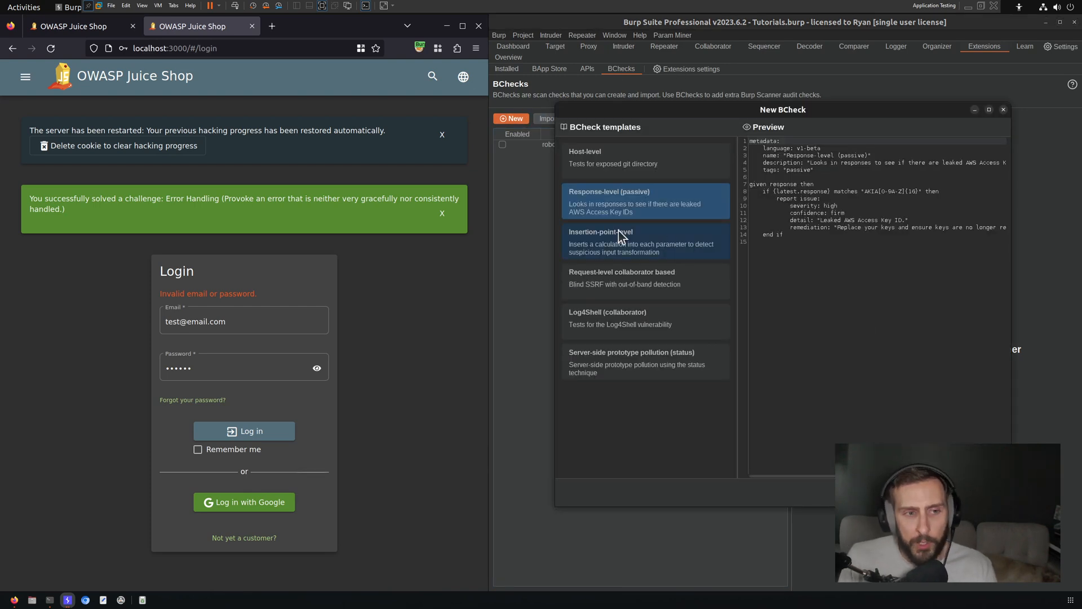
pyautogui.moveTo(847, 206)
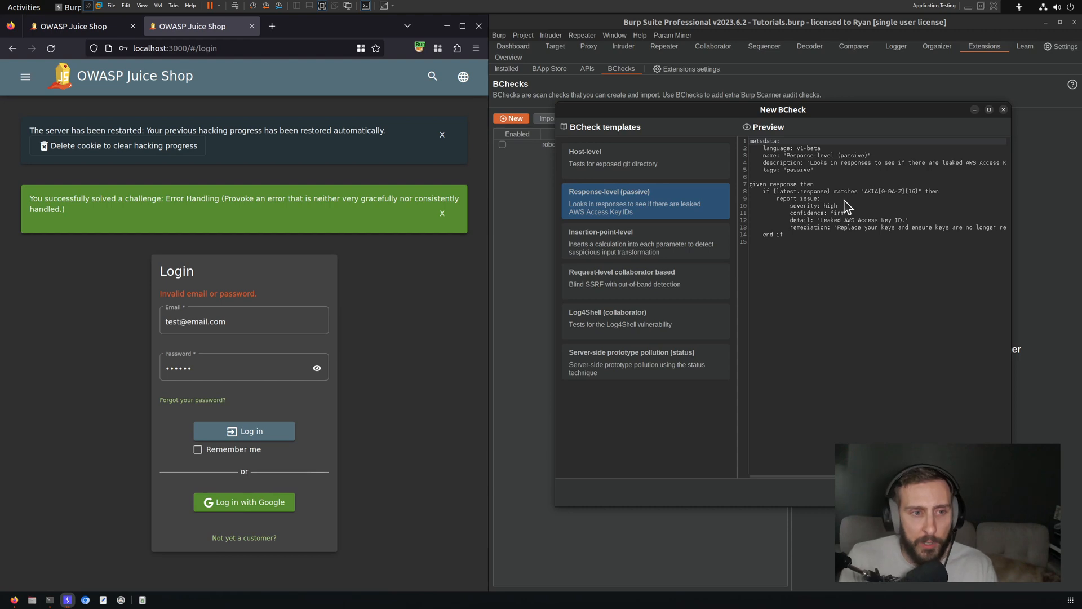
pyautogui.moveTo(848, 243)
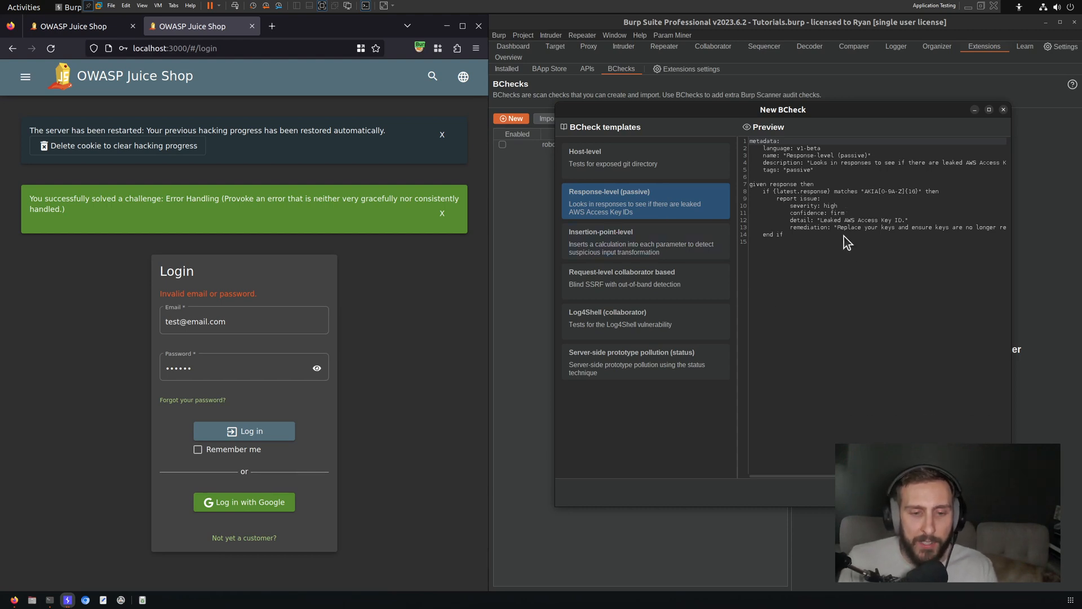
pyautogui.moveTo(881, 245)
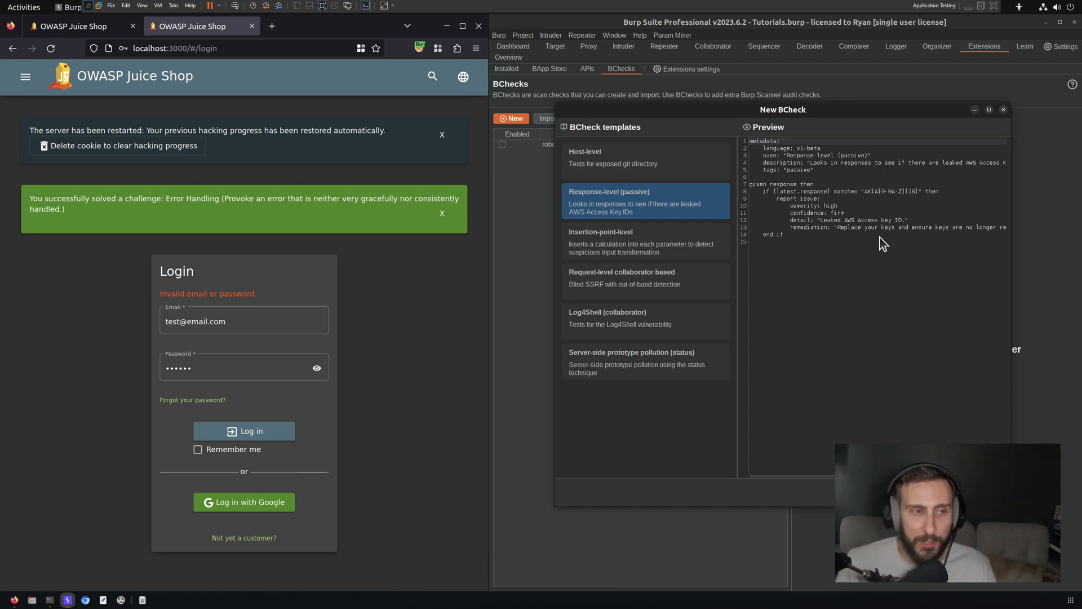
pyautogui.moveTo(886, 331)
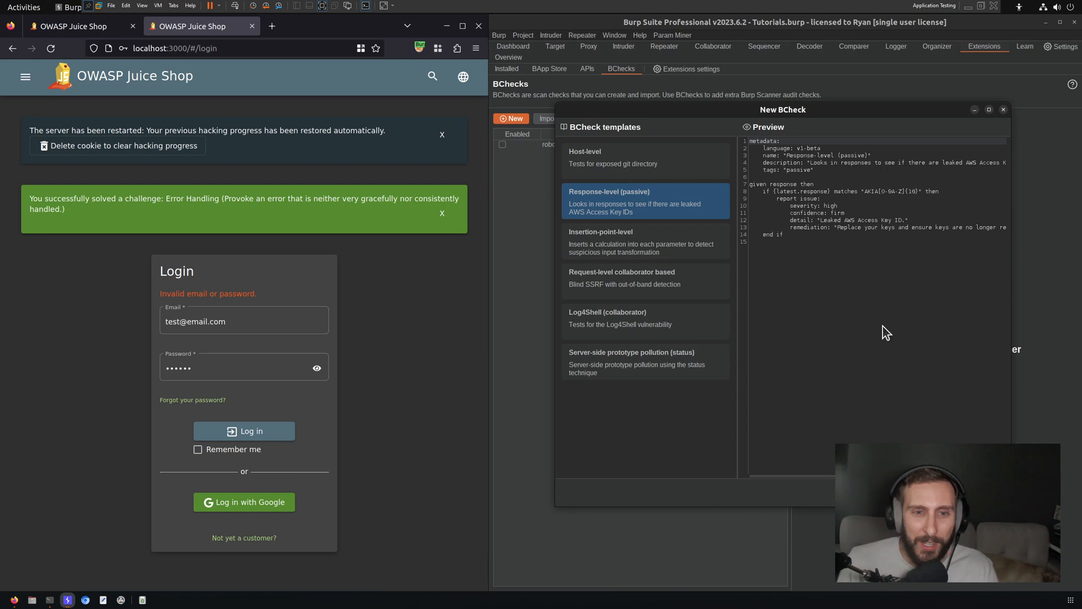
pyautogui.moveTo(901, 277)
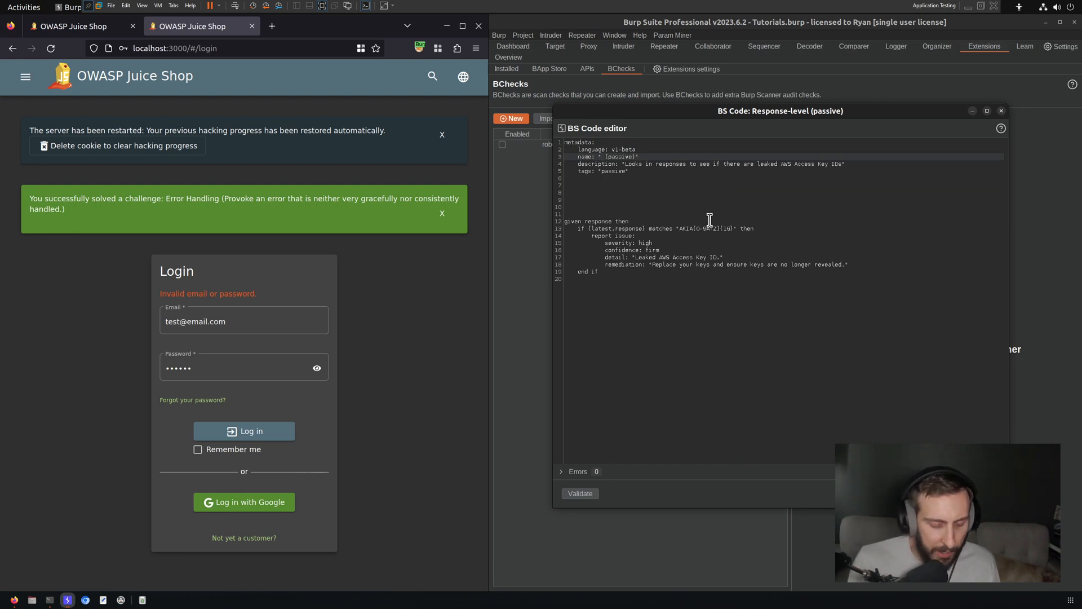
# Step: Set the check name to X-Frame-Options and reword the description to look for X-Frame-Options headers
pyautogui.write('X-Frame-')
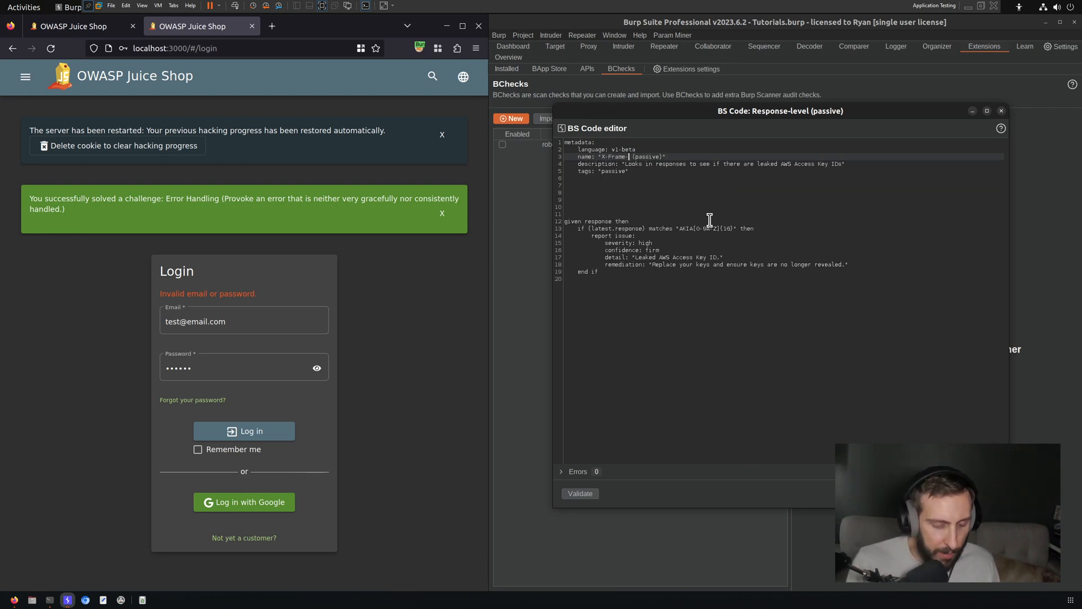
pyautogui.write('Options')
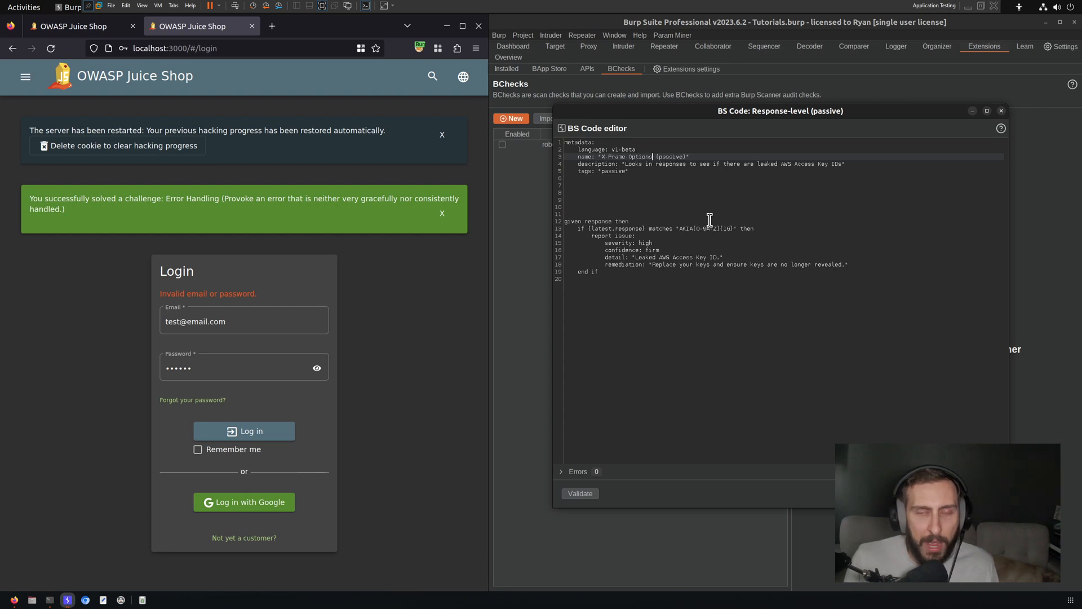
pyautogui.moveTo(671, 180)
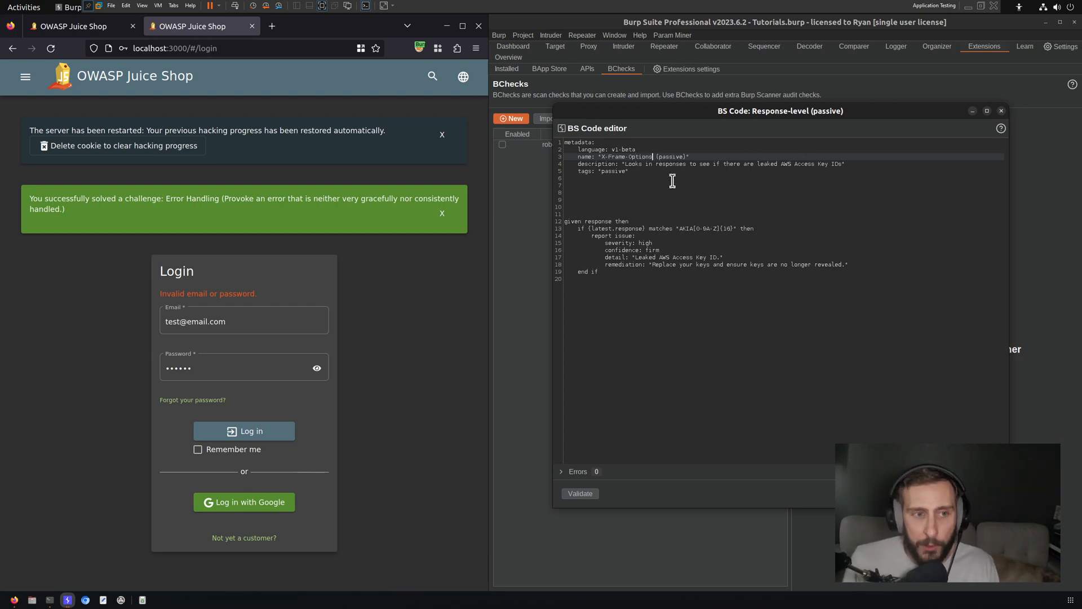
pyautogui.moveTo(755, 168)
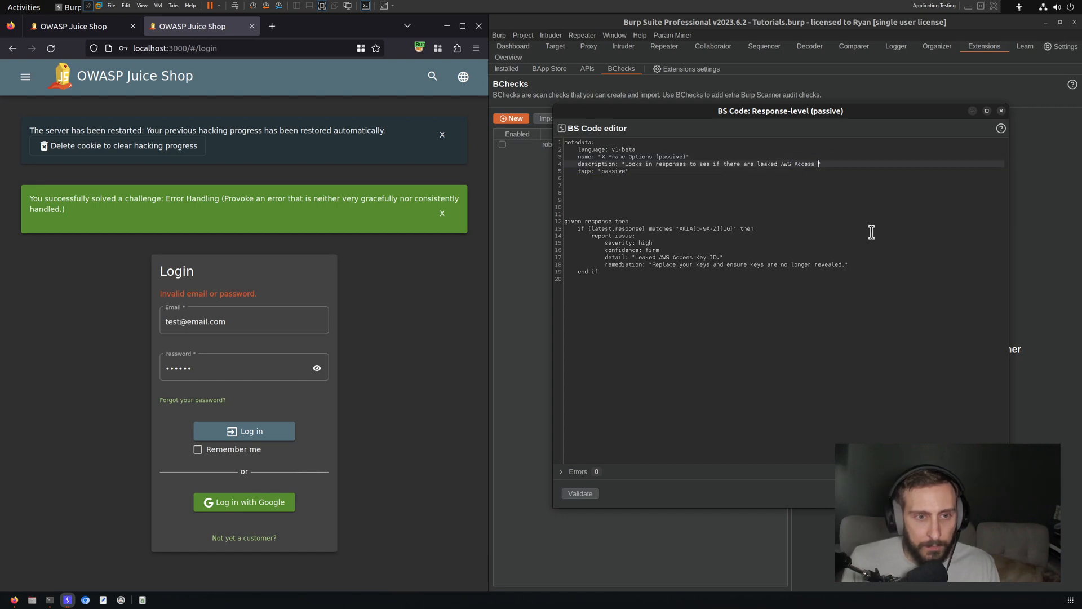
pyautogui.press('BackSpace')
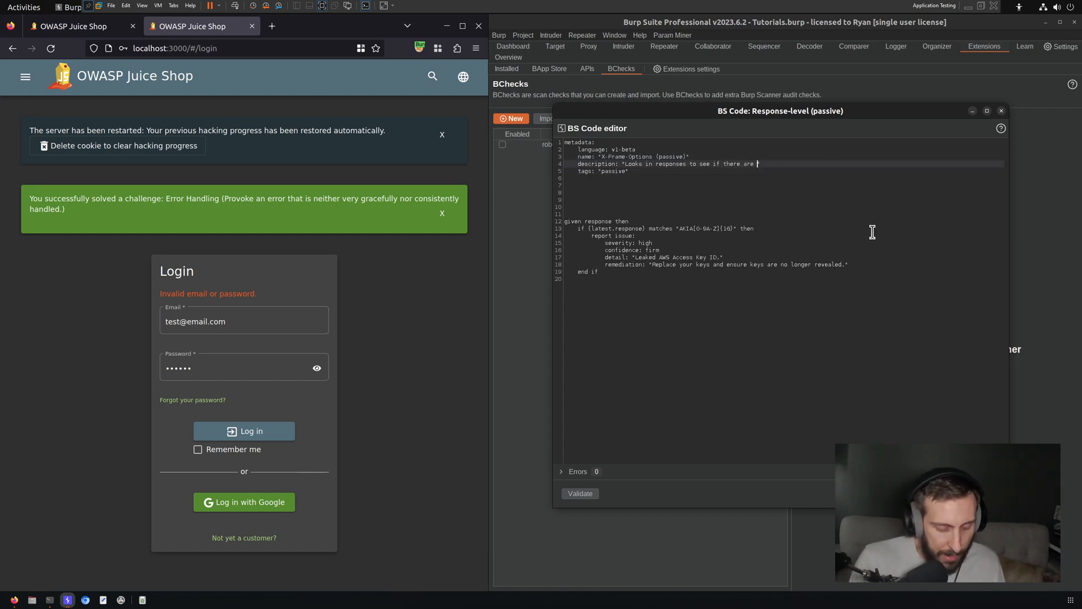
pyautogui.write('X-Frame-Options headers present')
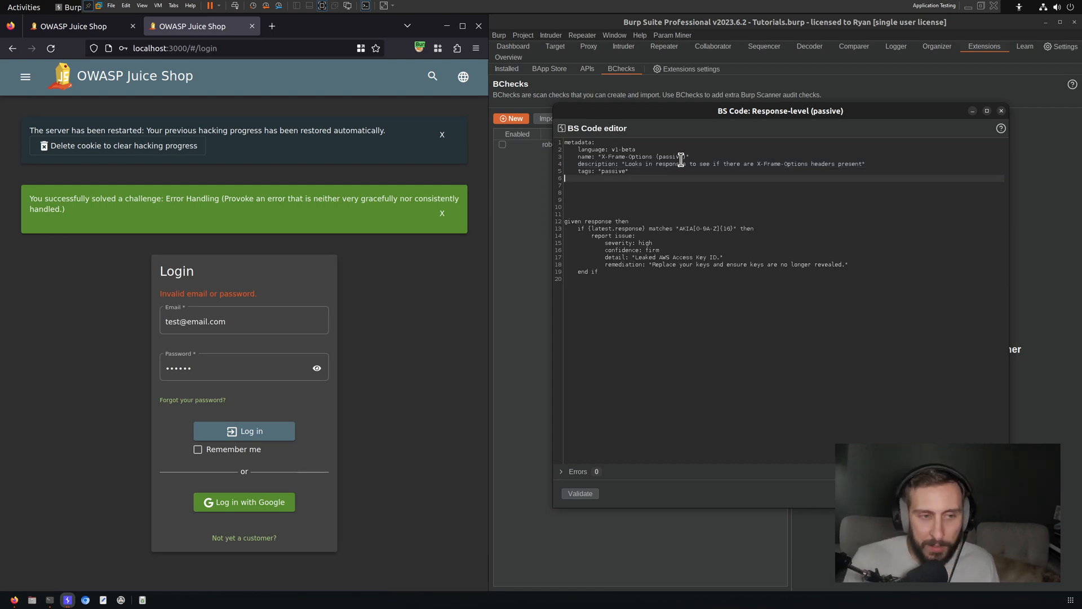
# Step: Add an author: "Ryan Arms" line to the metadata
pyautogui.write('author:')
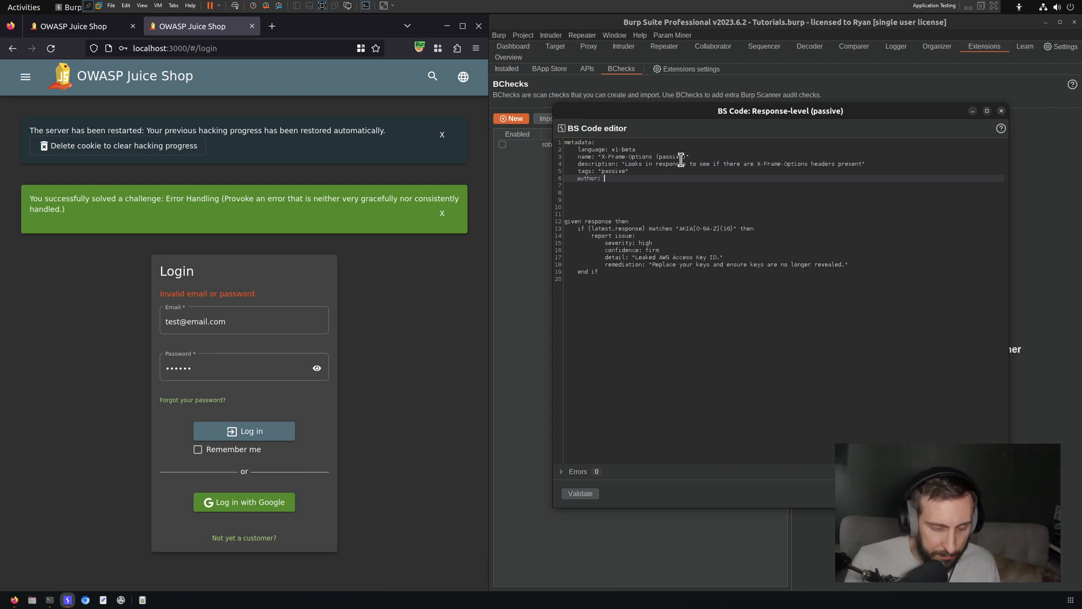
pyautogui.write('"Ryan Arms"')
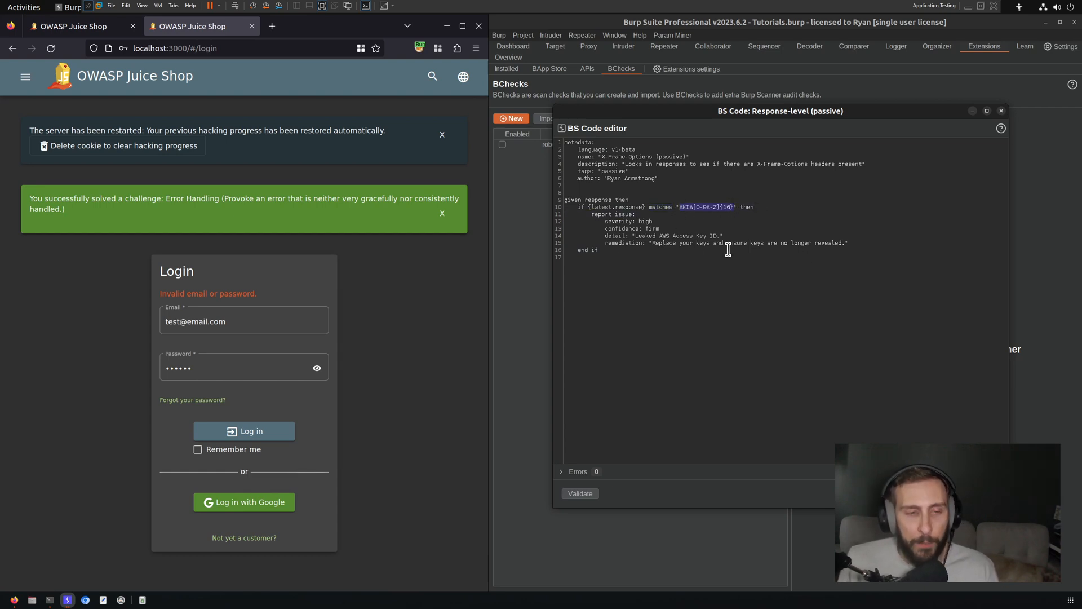
# Step: Match the X-Frame-Options header, set severity to info and detail it as identified in HTTP response headers
pyautogui.write('X-Frame')
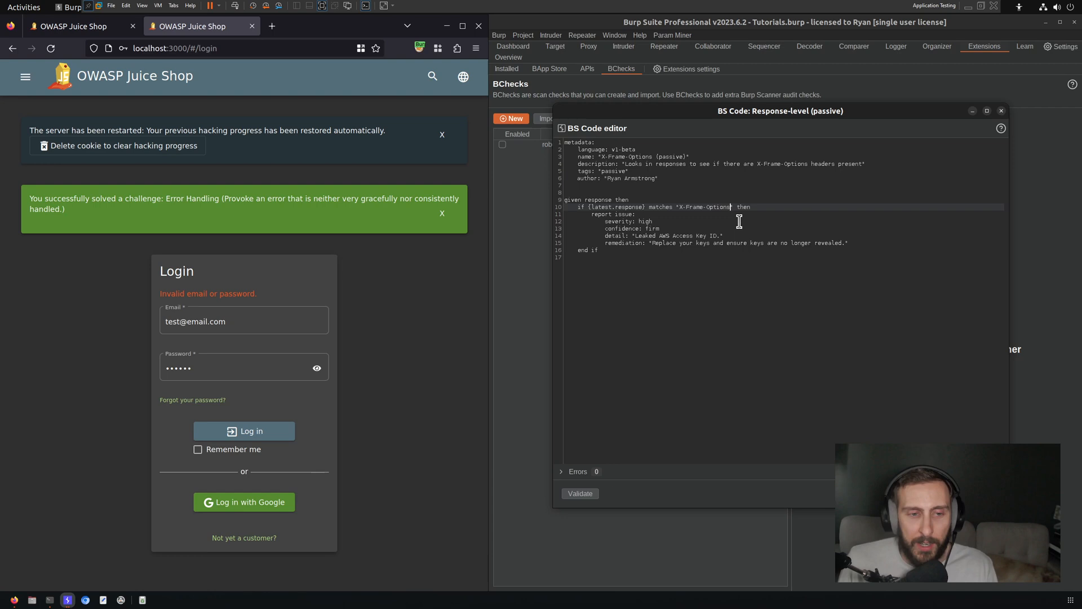
pyautogui.moveTo(757, 221)
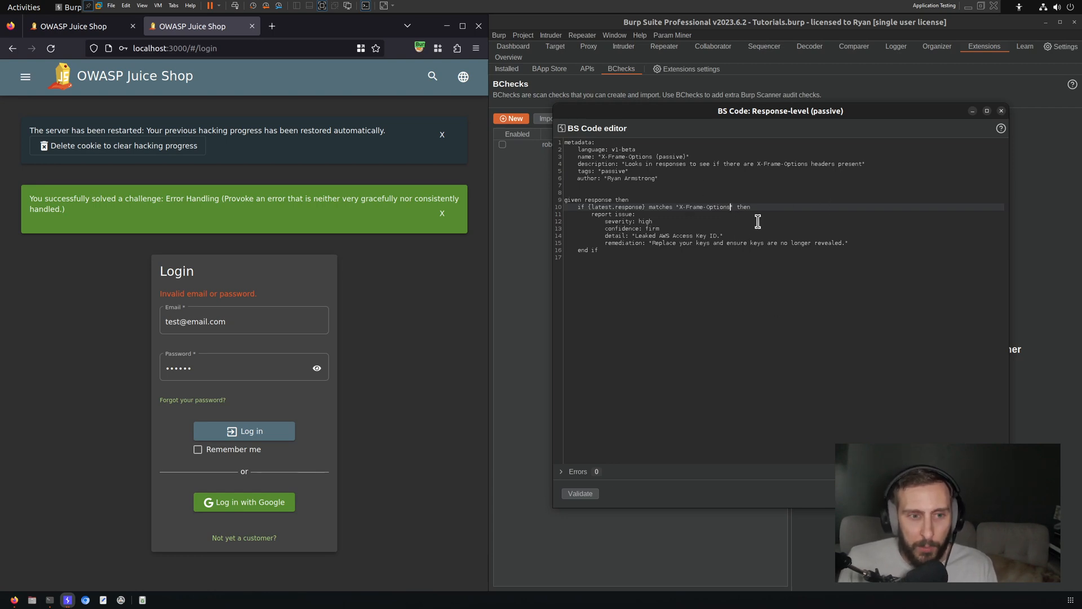
pyautogui.moveTo(721, 209)
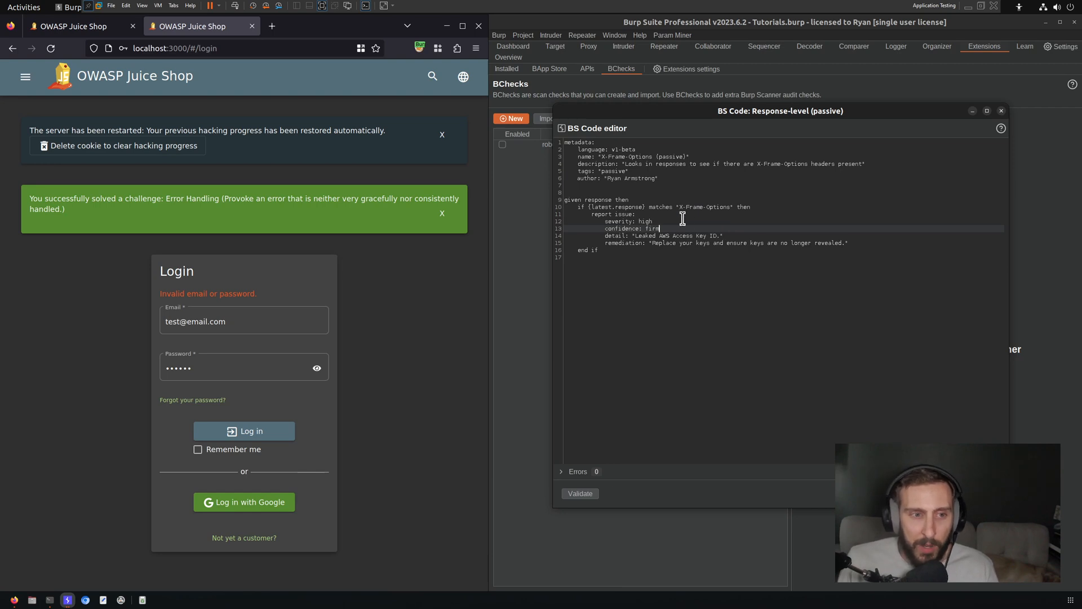
pyautogui.doubleClick(643, 221)
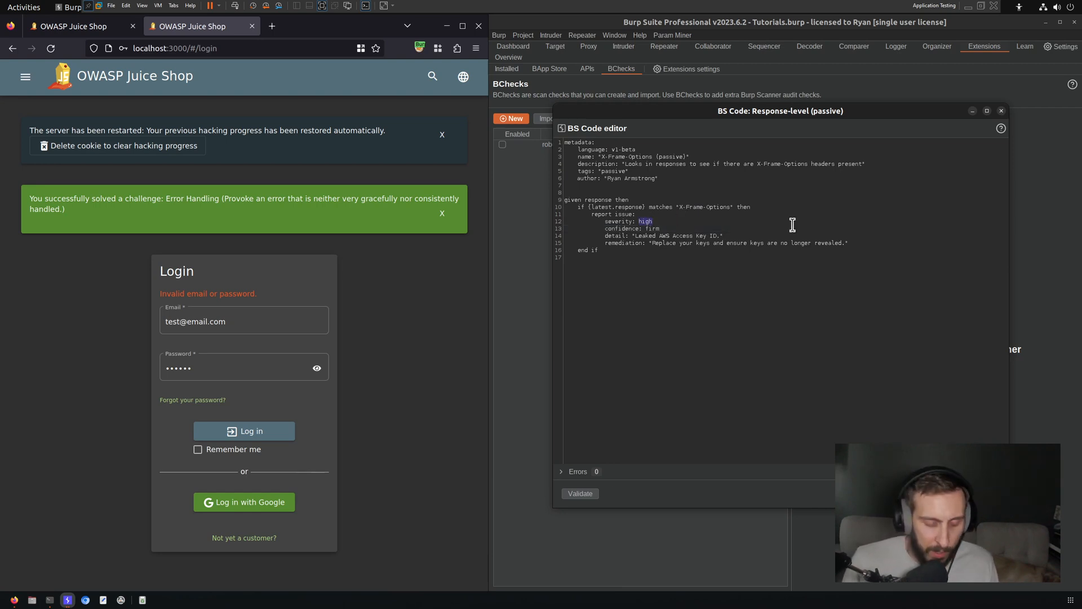
pyautogui.write('info')
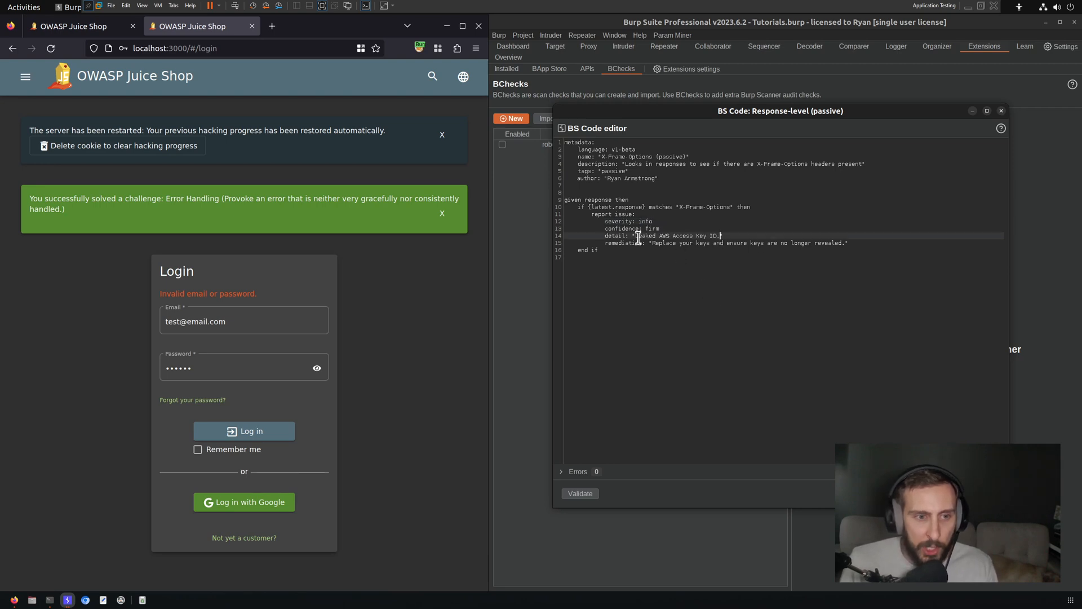
pyautogui.write('Identified X-Frame"')
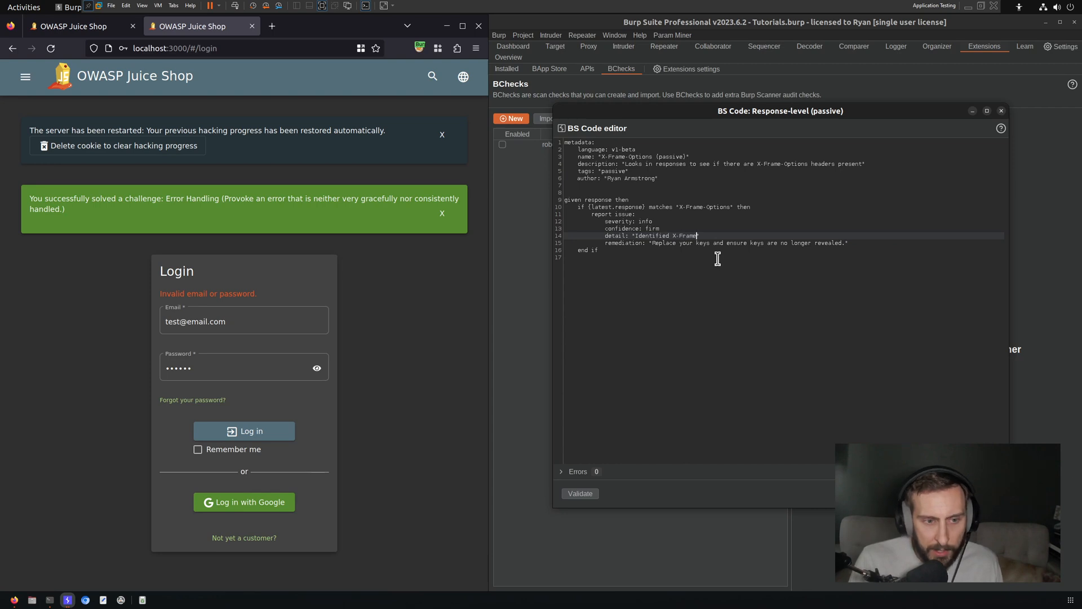
pyautogui.write('HT')
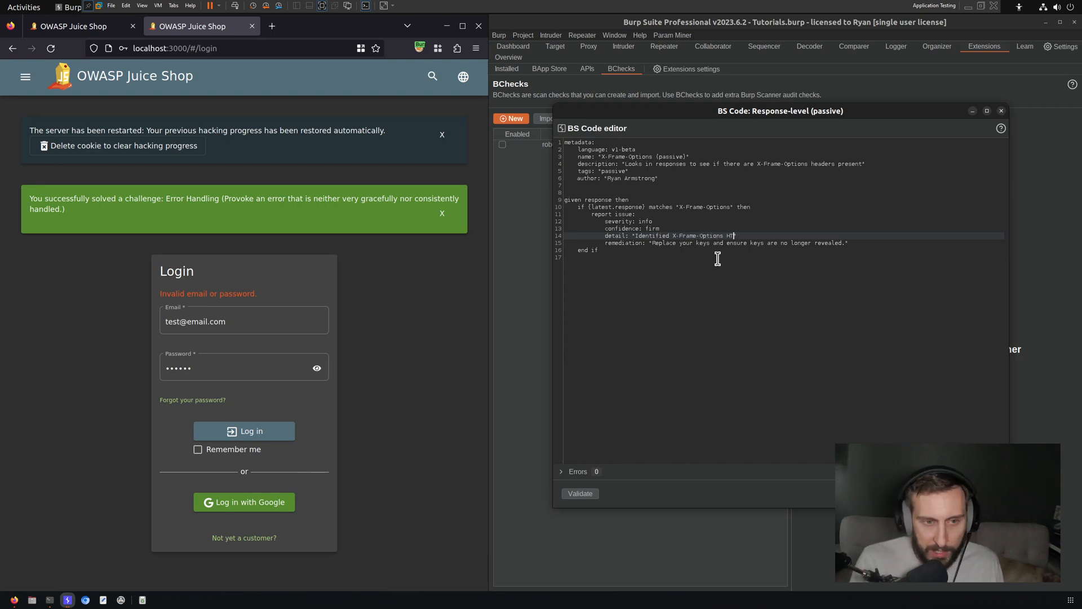
pyautogui.write('HTTP response header"')
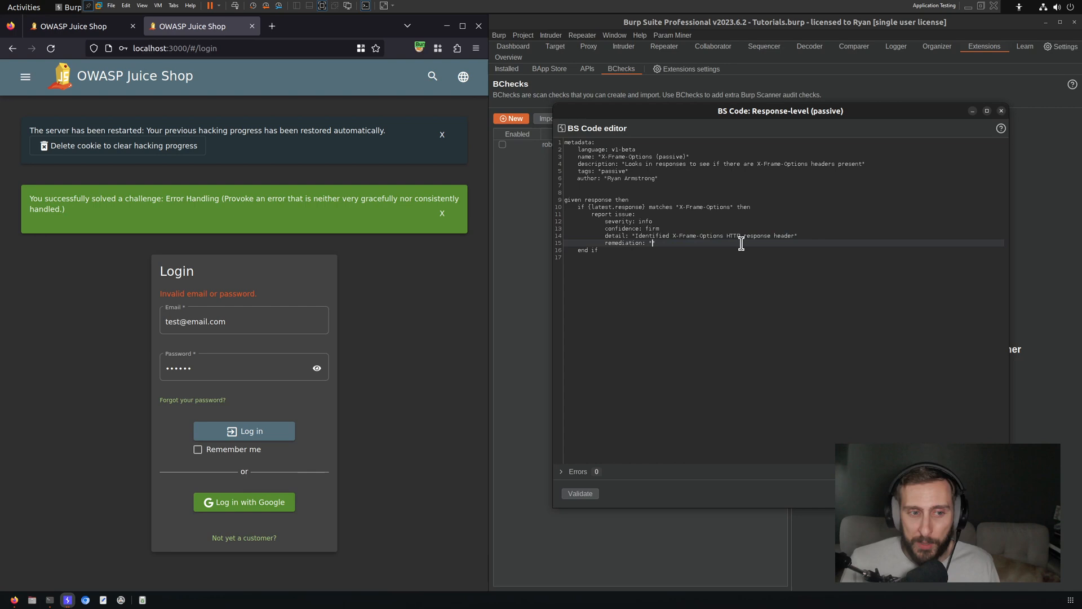
# Step: Set the remediation to "No action needed." and save the check into the BChecks list
pyautogui.write('No action ne')
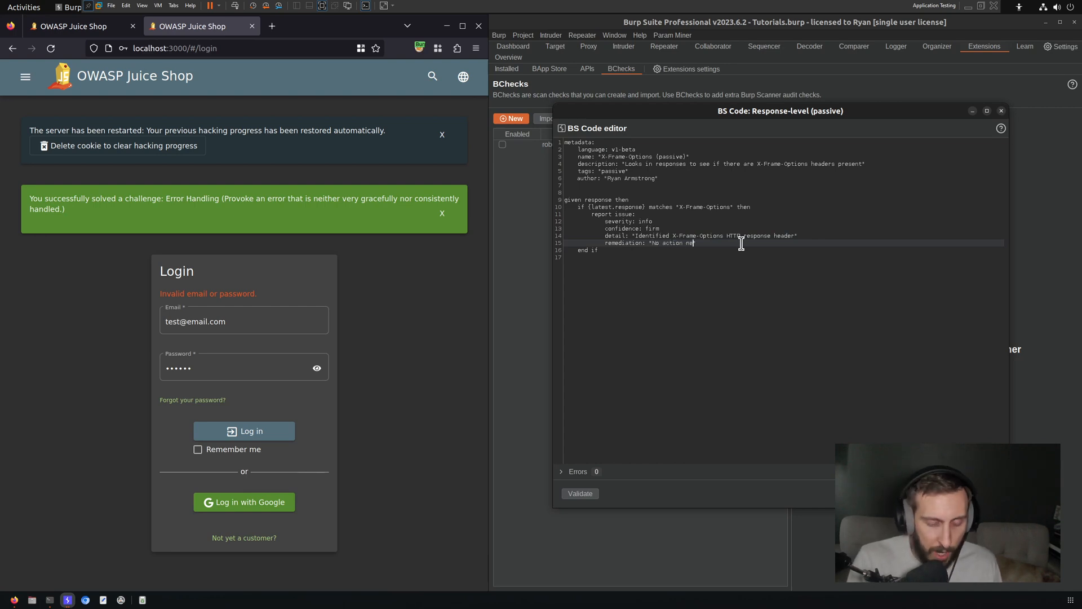
pyautogui.write('ded."')
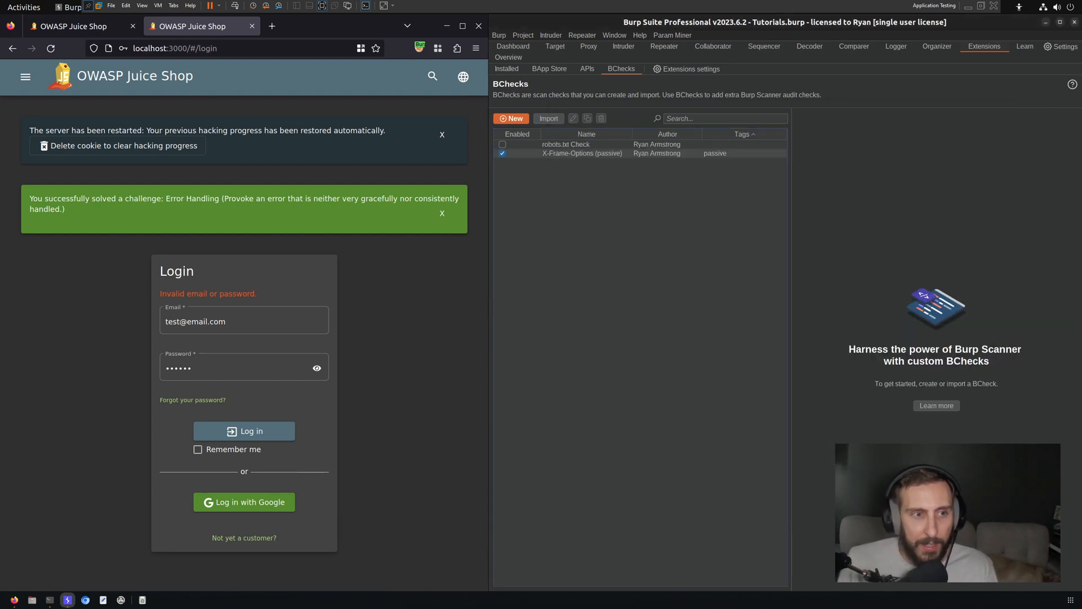
# Step: Delete the 65 old X-Frame-Options (passive) issues from the target site map
pyautogui.click(582, 152)
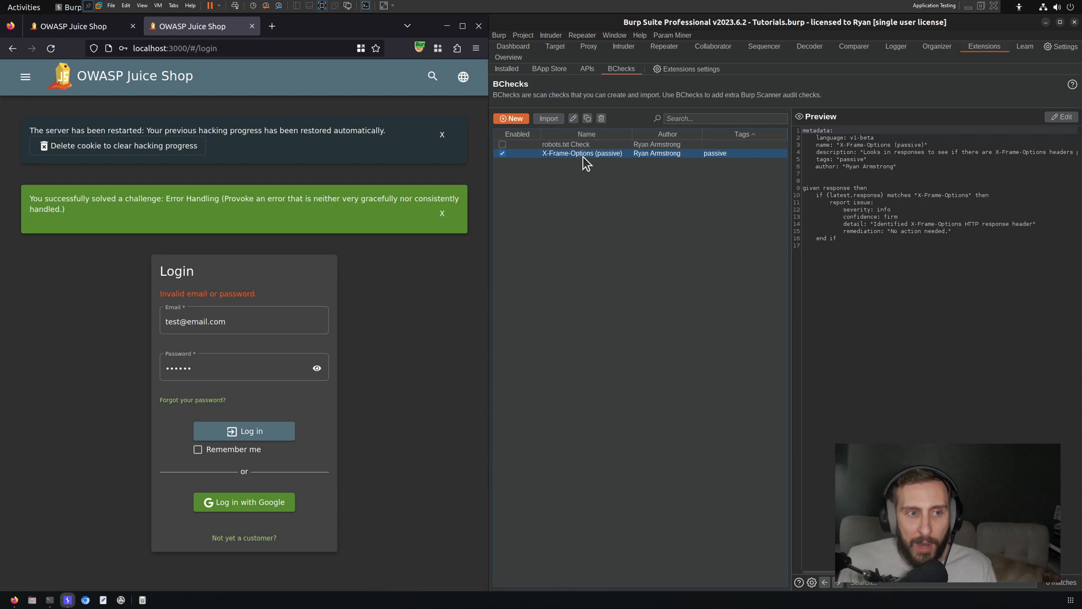
pyautogui.moveTo(627, 106)
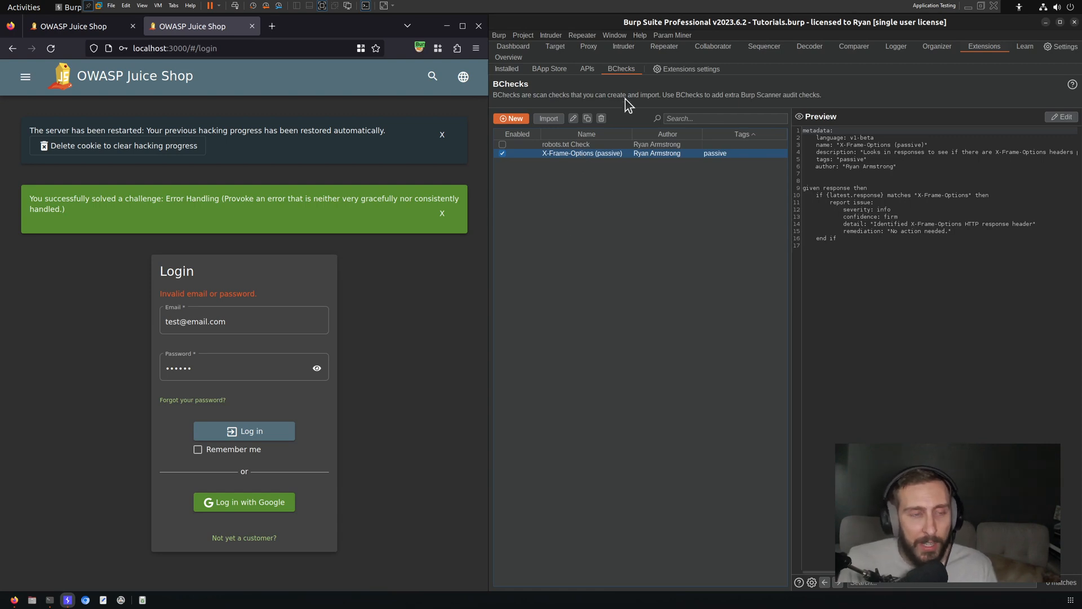
pyautogui.click(555, 46)
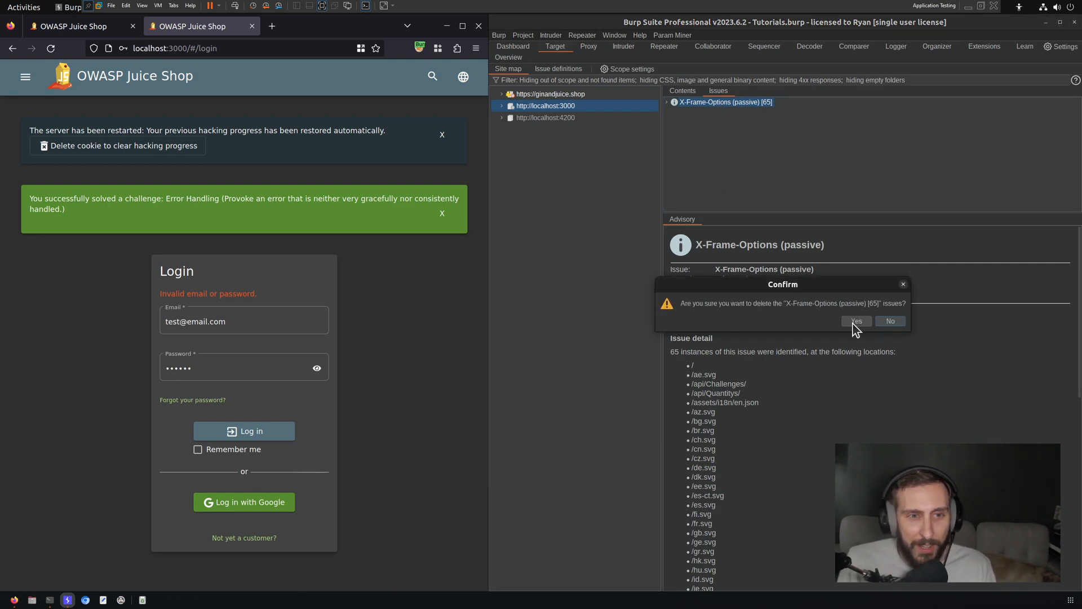
pyautogui.click(856, 322)
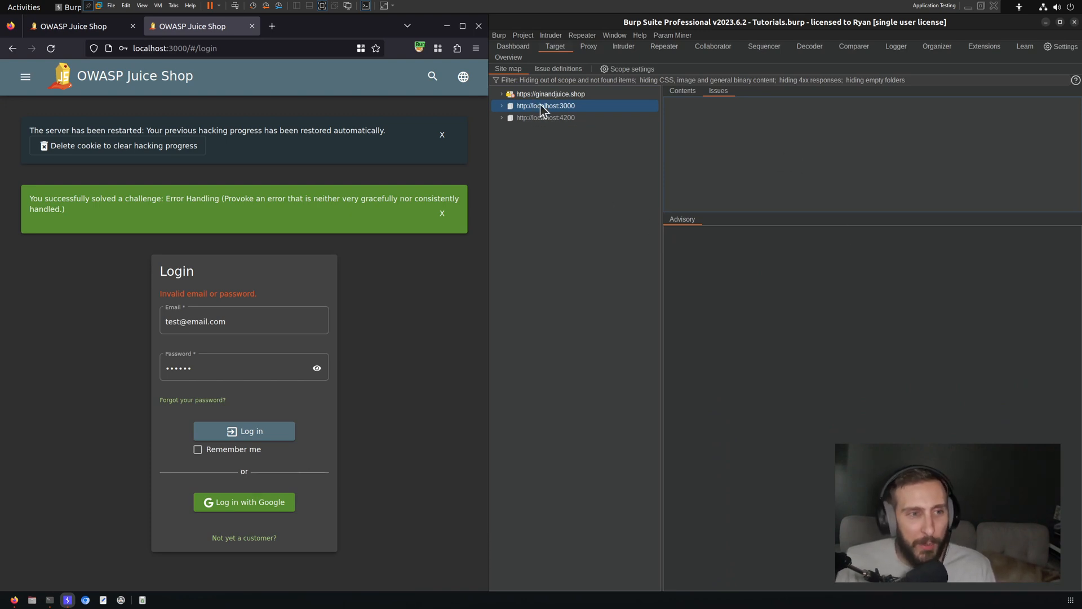
# Step: Audit the selected localhost:3000 items with the Custom Auditing - BChecks Only configuration
pyautogui.rightClick(544, 106)
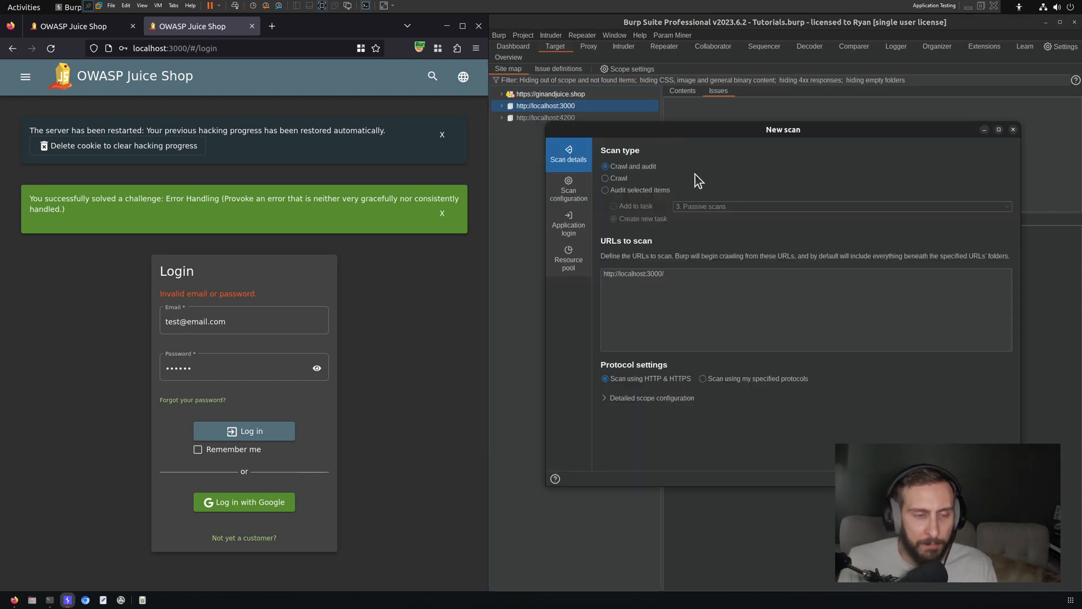
pyautogui.moveTo(814, 230)
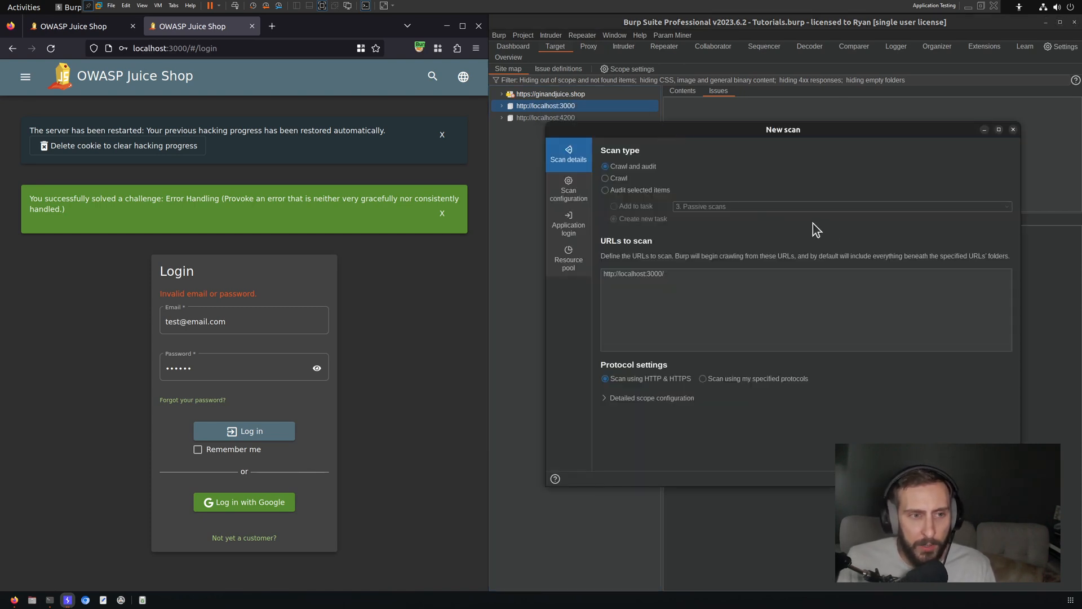
pyautogui.click(605, 189)
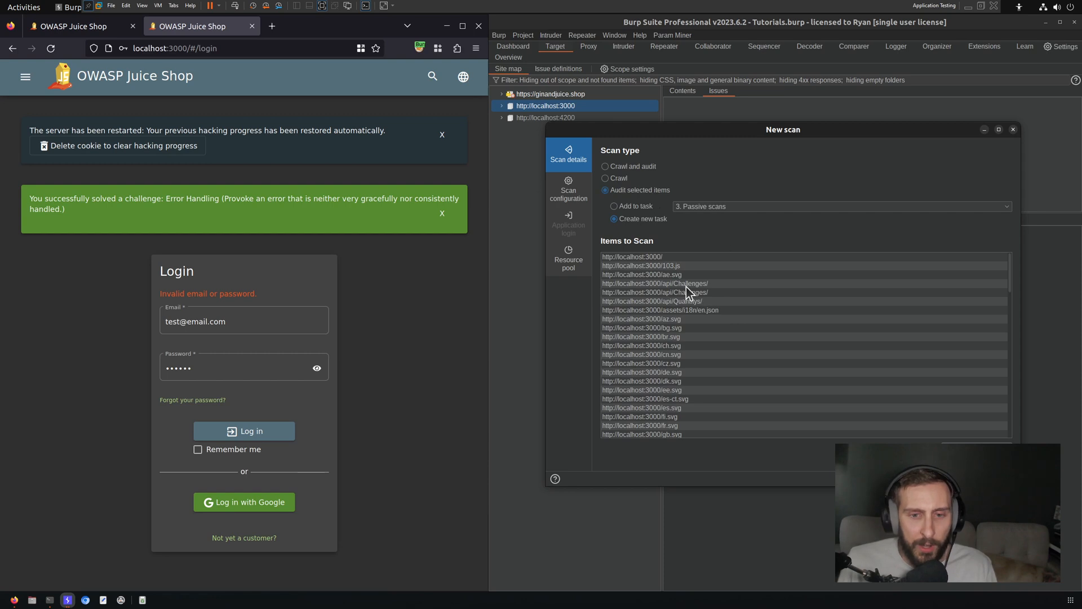
pyautogui.moveTo(767, 290)
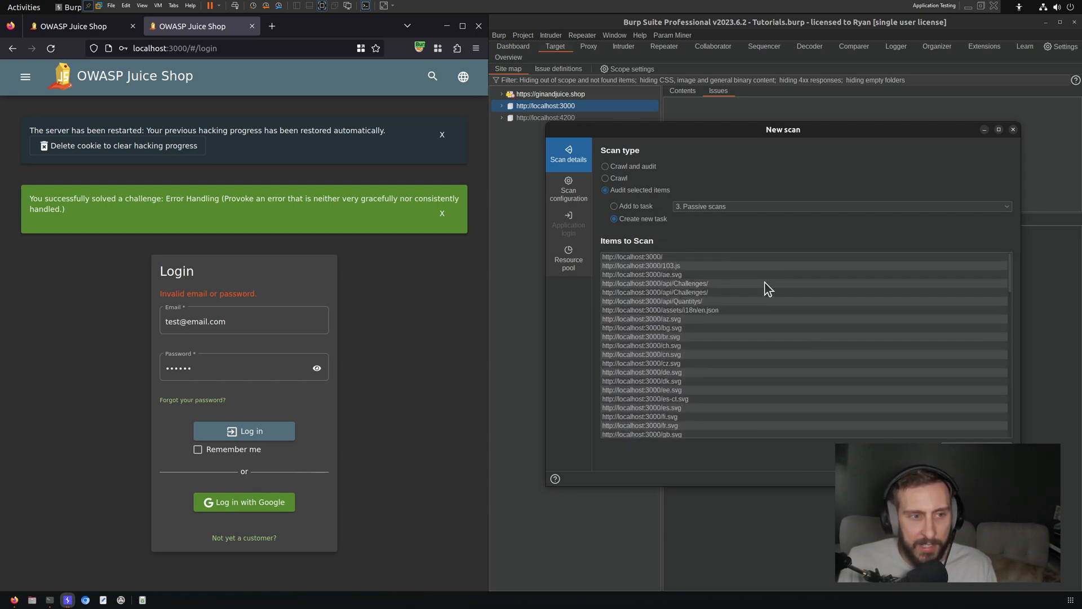
pyautogui.click(568, 190)
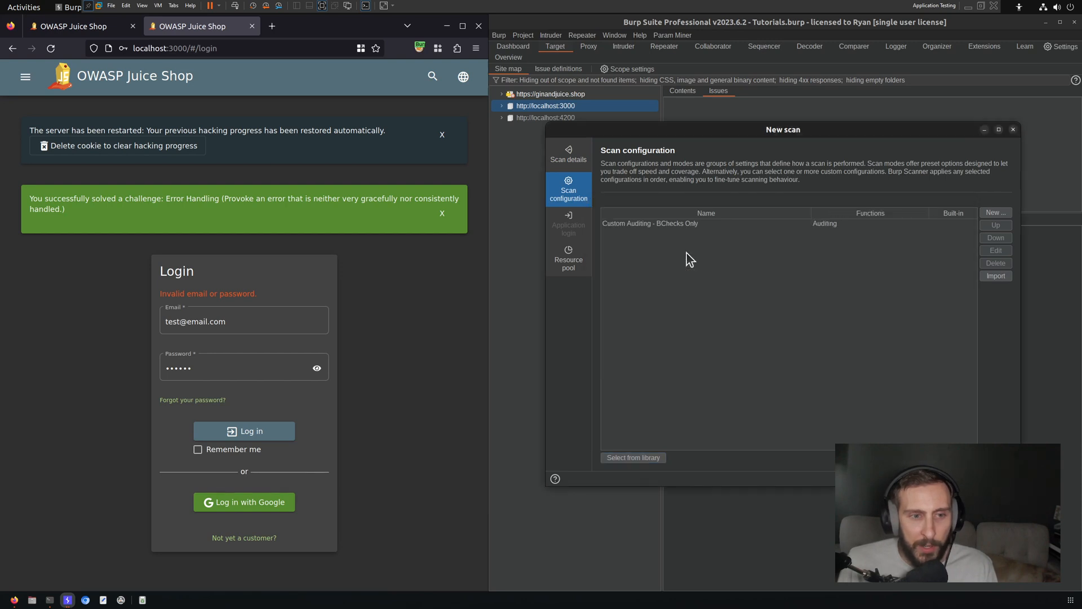
pyautogui.moveTo(917, 350)
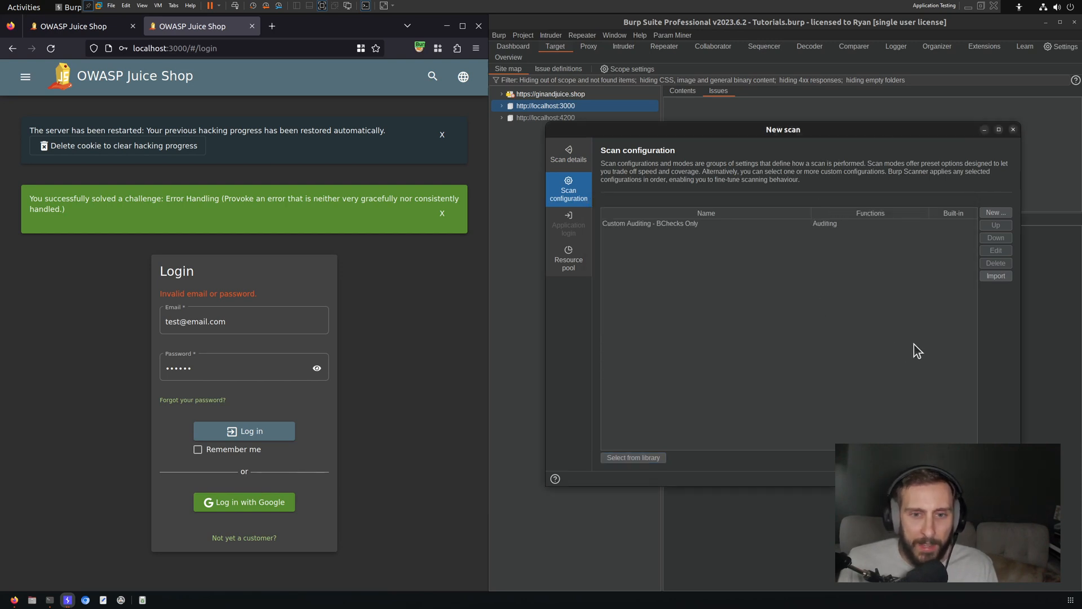
pyautogui.moveTo(709, 230)
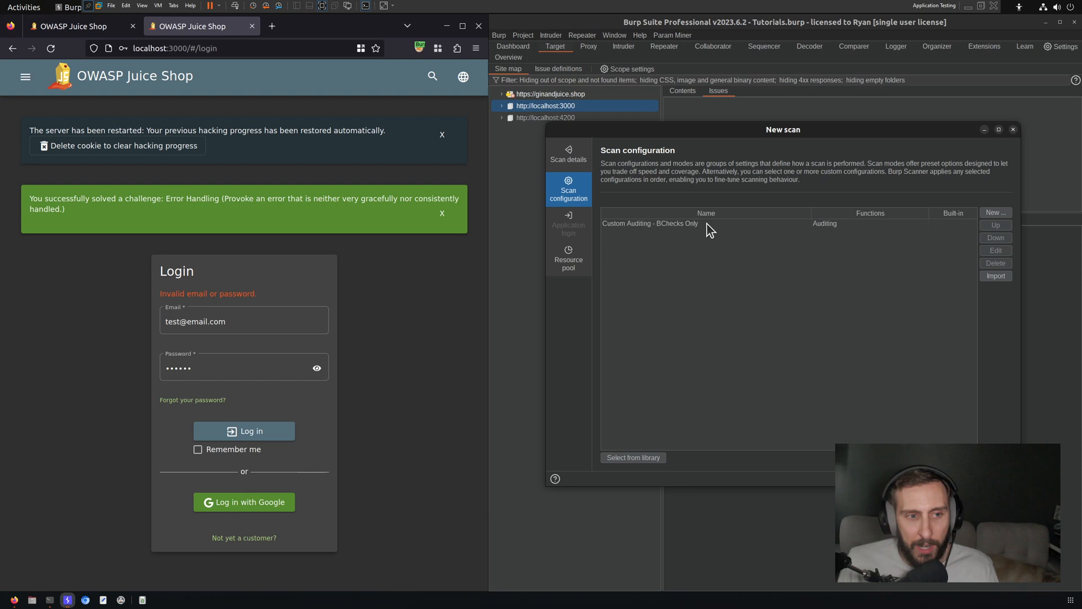
pyautogui.moveTo(715, 235)
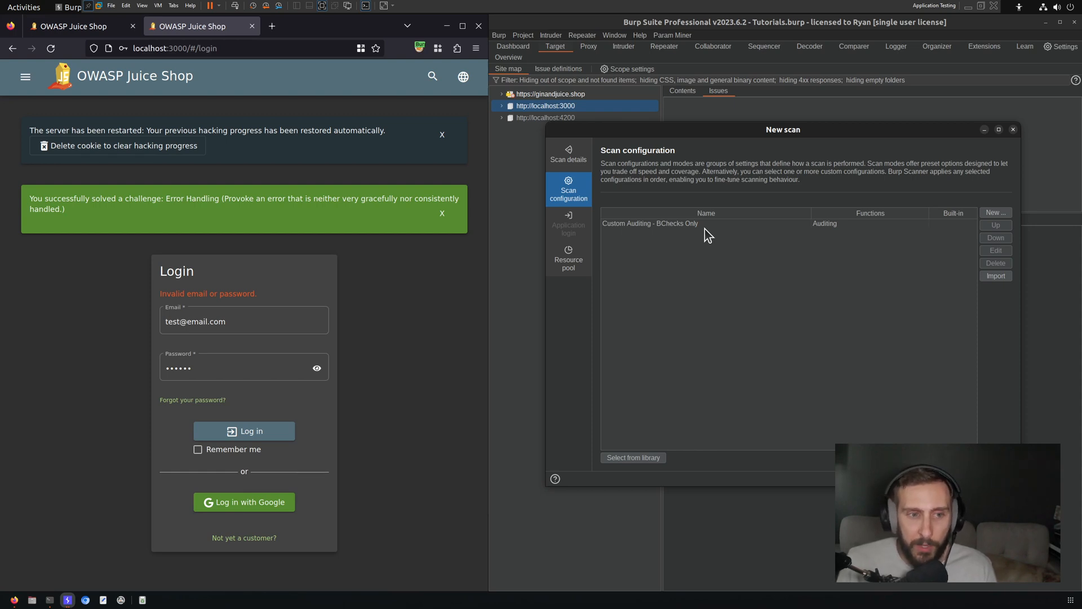
pyautogui.moveTo(733, 213)
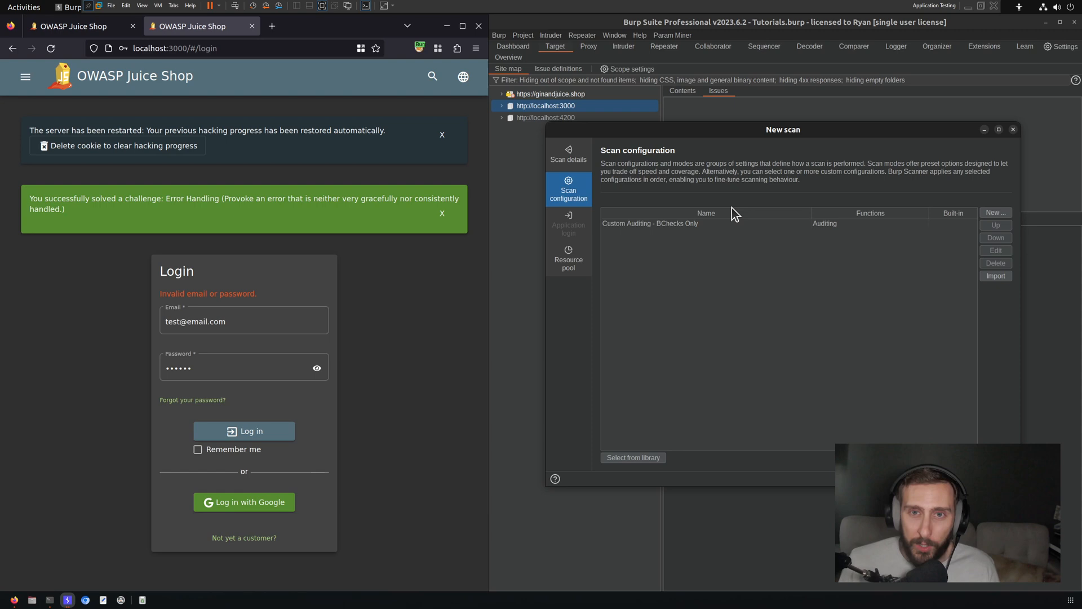
pyautogui.moveTo(859, 266)
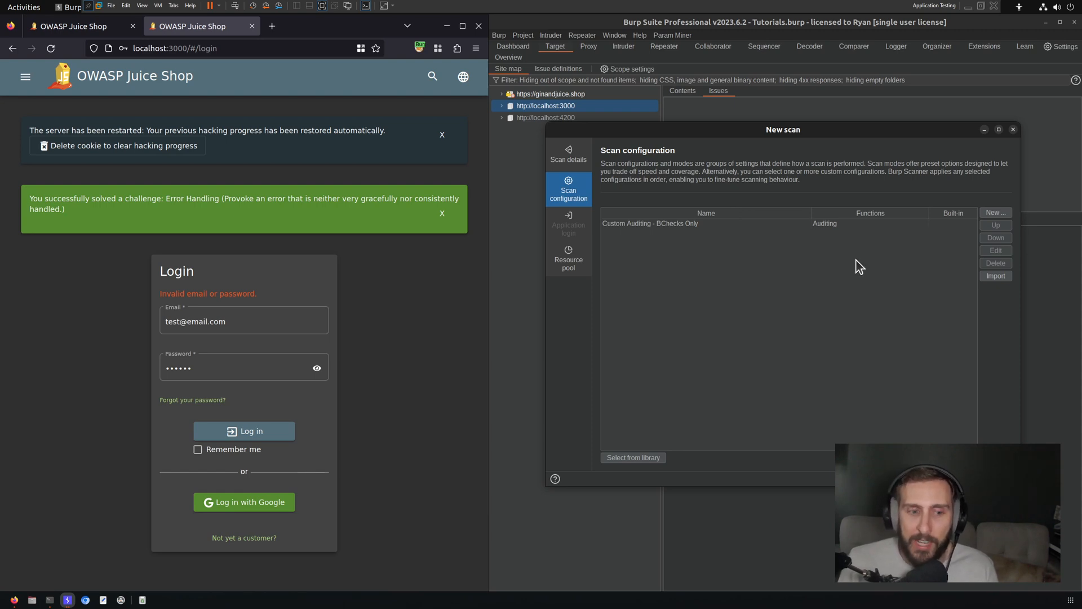
pyautogui.click(1012, 129)
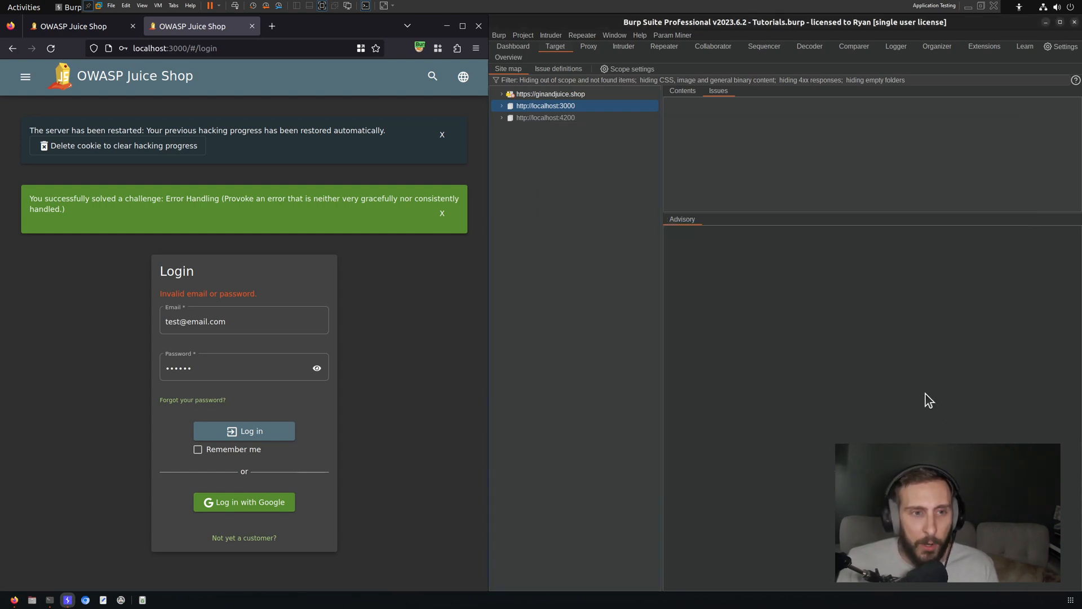
# Step: Inspect the 67 X-Frame-Options instances, reading the header in /api/Challenges/ and /assets/i18n/en.json responses
pyautogui.click(723, 101)
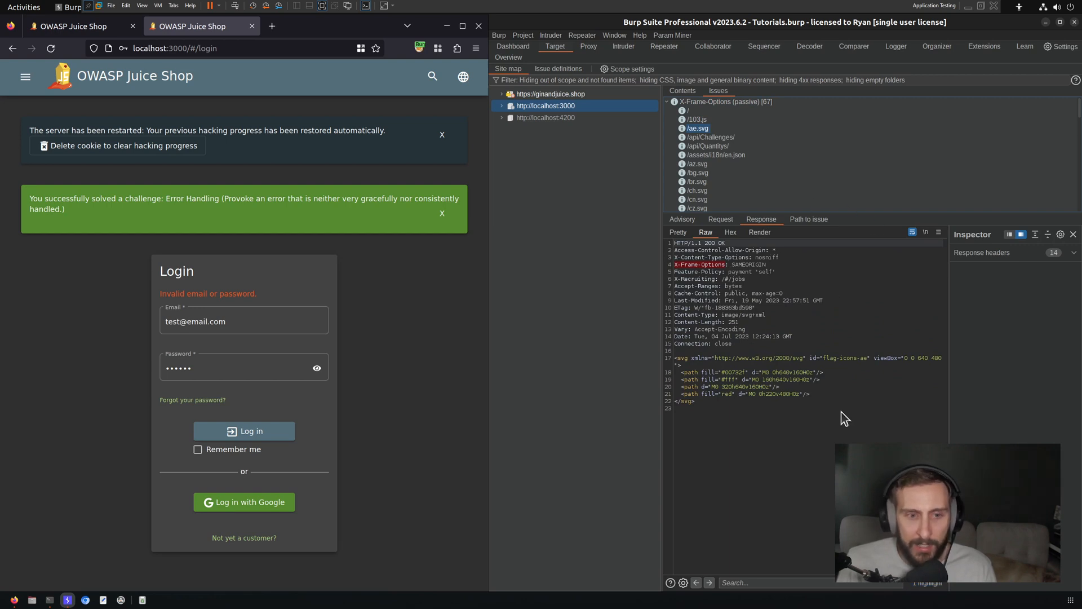
pyautogui.moveTo(705, 280)
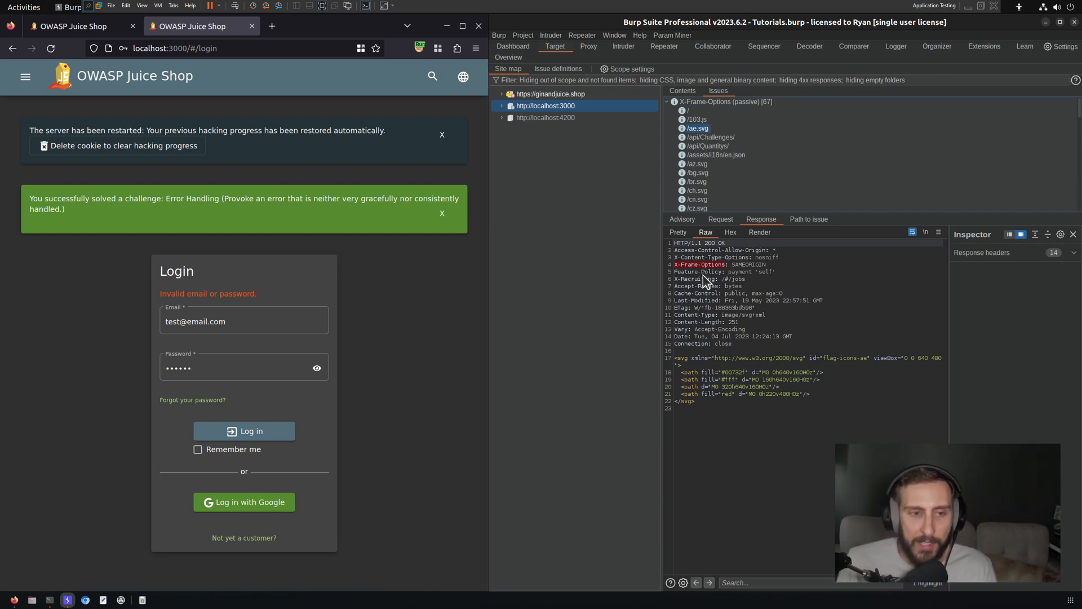
pyautogui.click(710, 136)
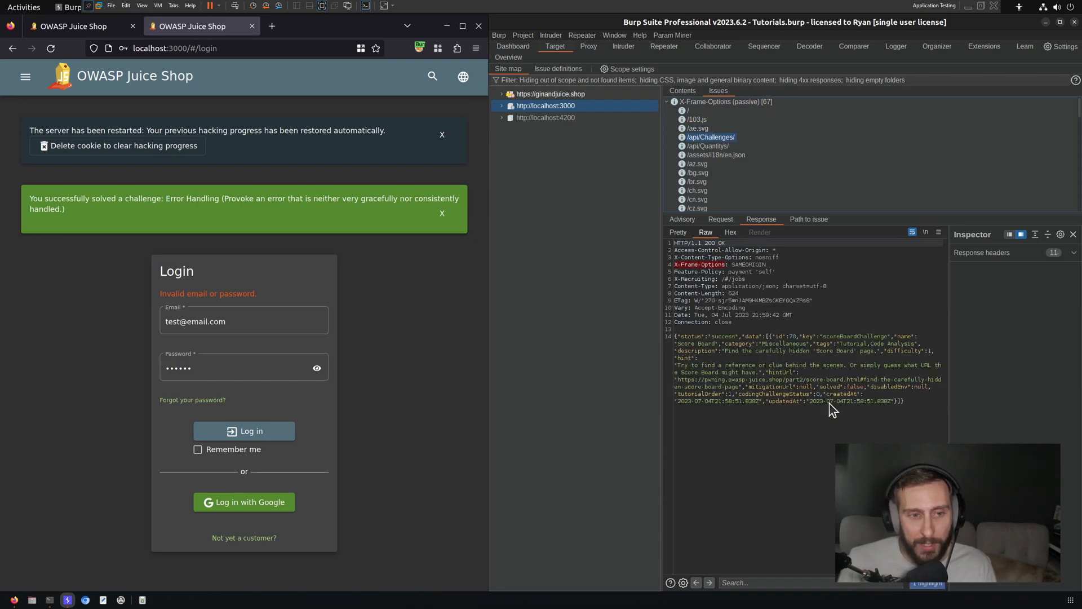
pyautogui.click(716, 155)
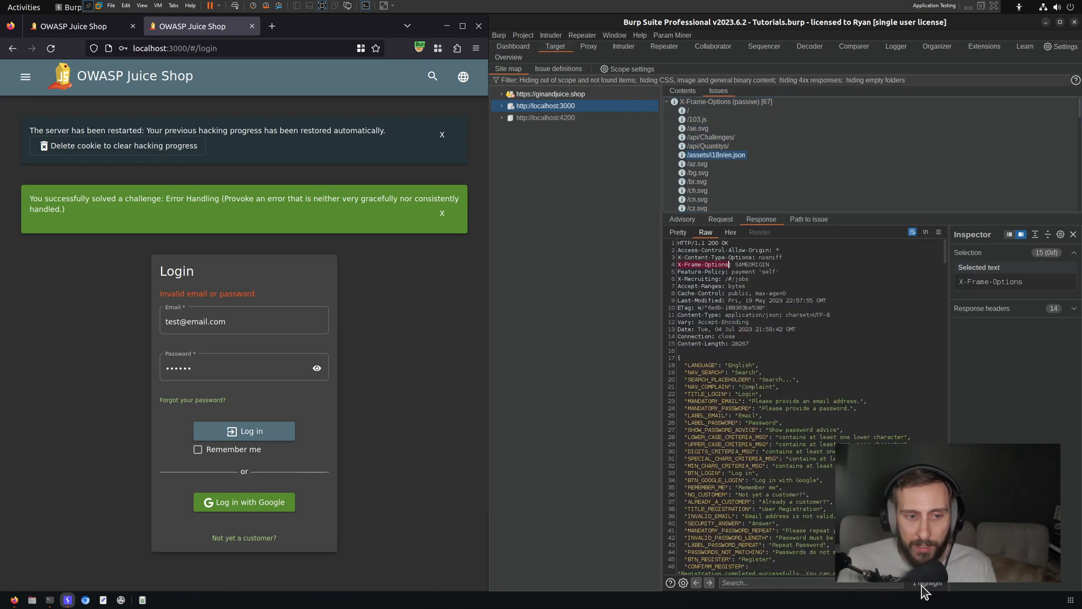
pyautogui.moveTo(733, 259)
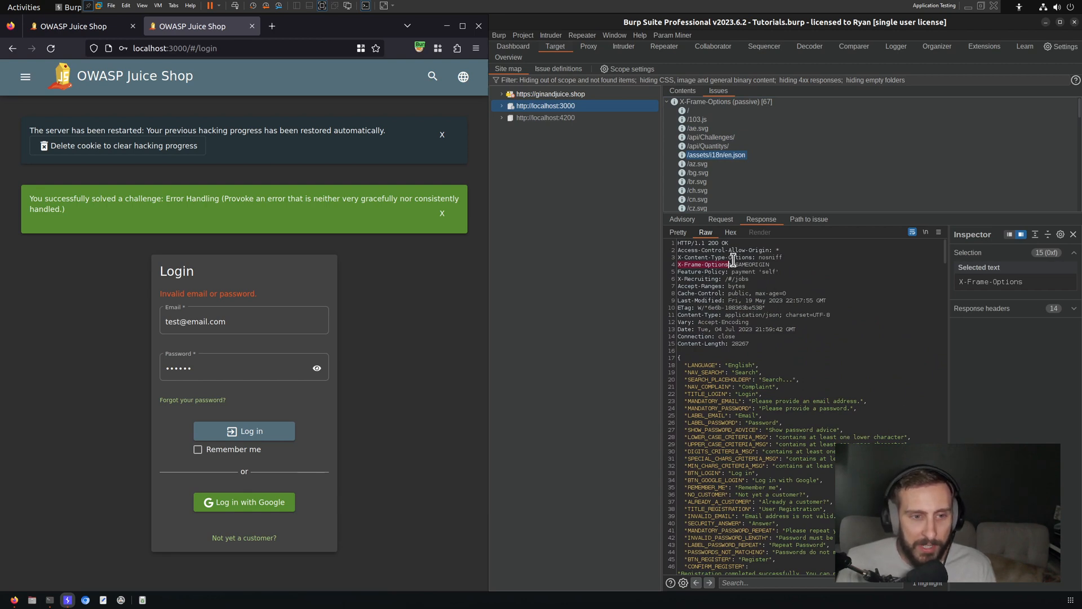
pyautogui.scroll(-3)
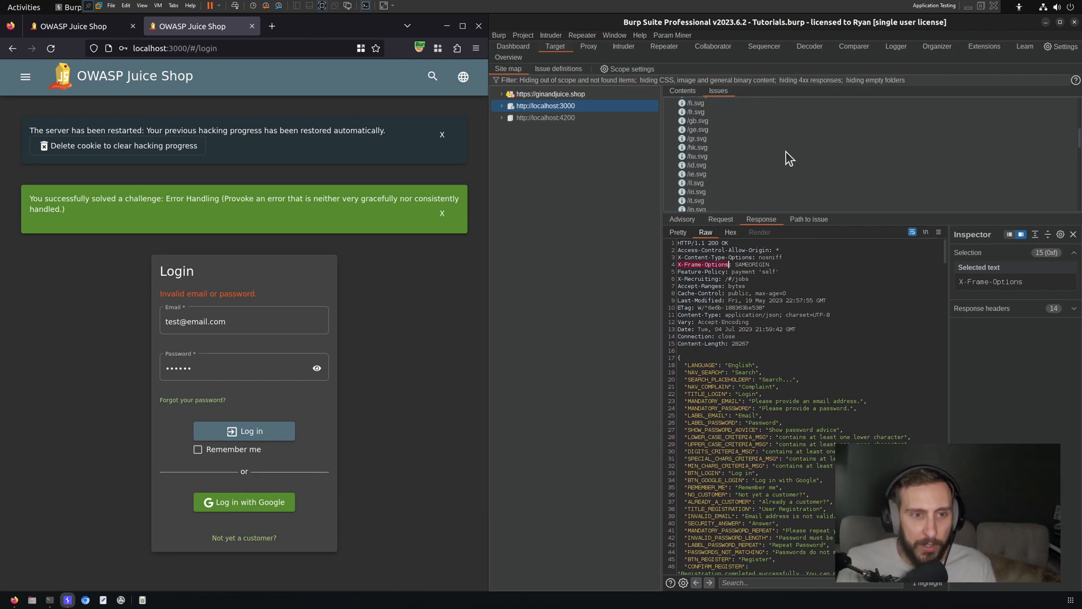
pyautogui.scroll(-3)
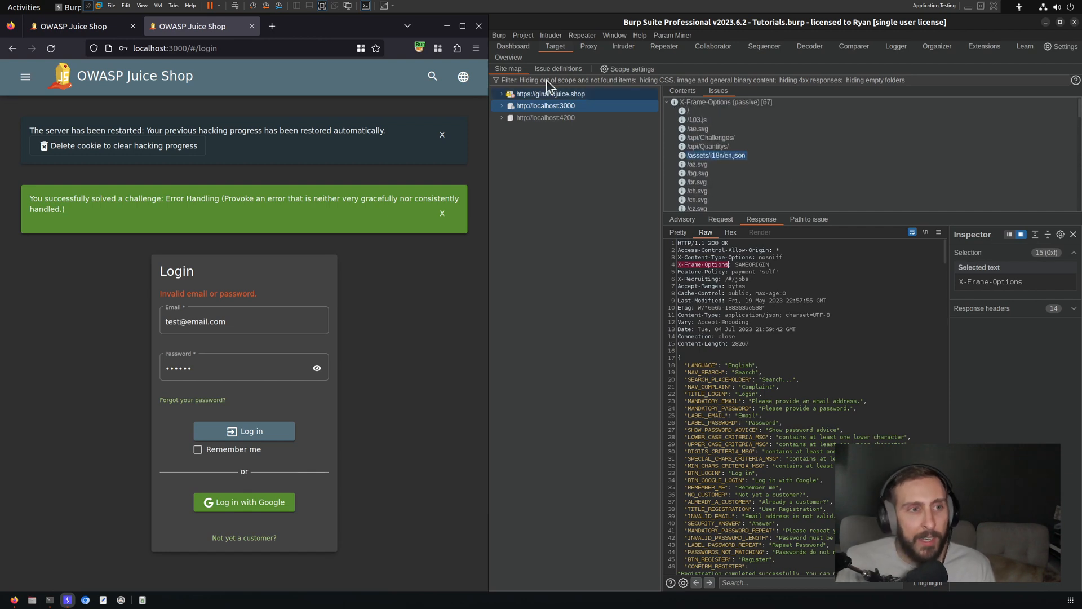
pyautogui.click(511, 46)
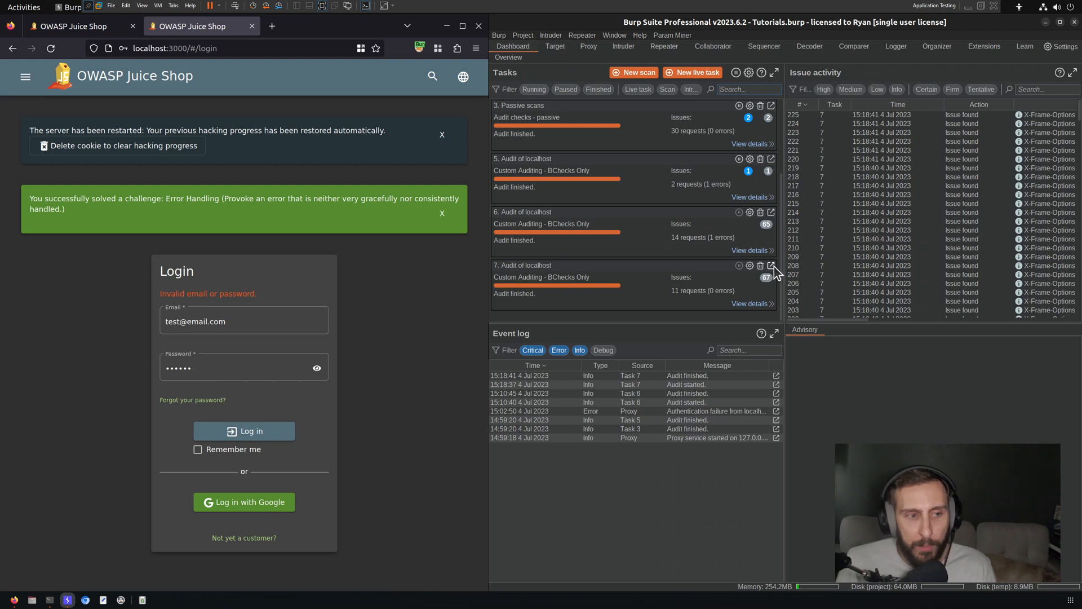
# Step: View the logged requests of the latest localhost audit task
pyautogui.click(771, 265)
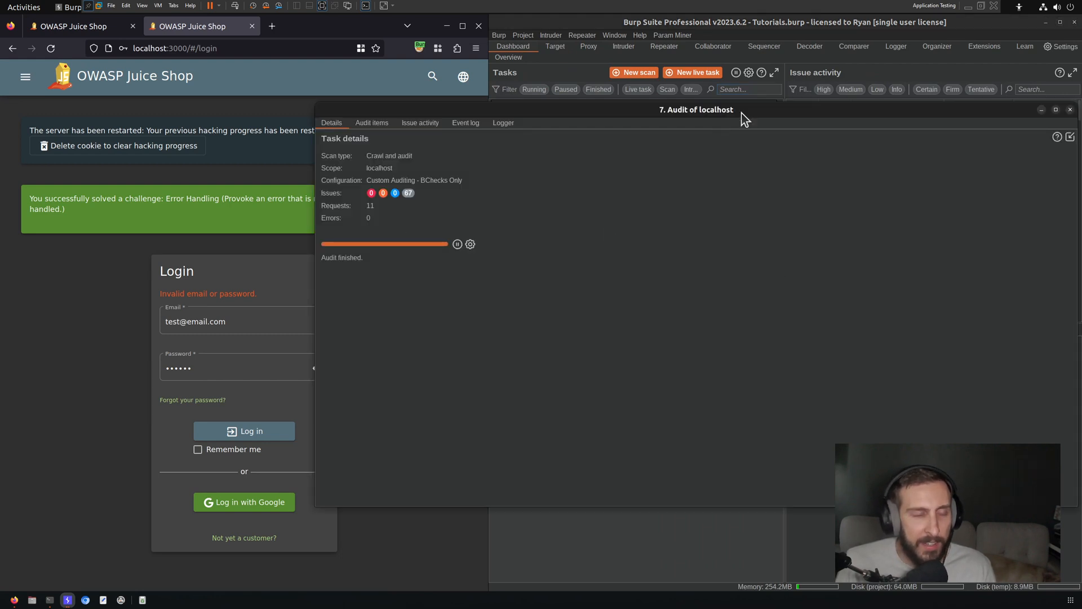
pyautogui.click(503, 122)
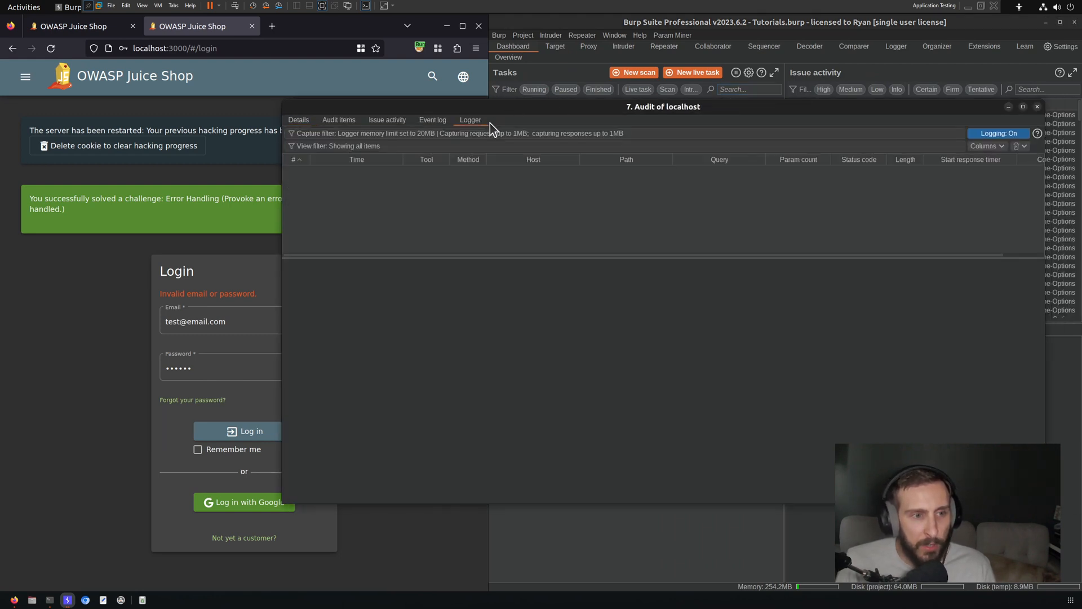
pyautogui.click(470, 120)
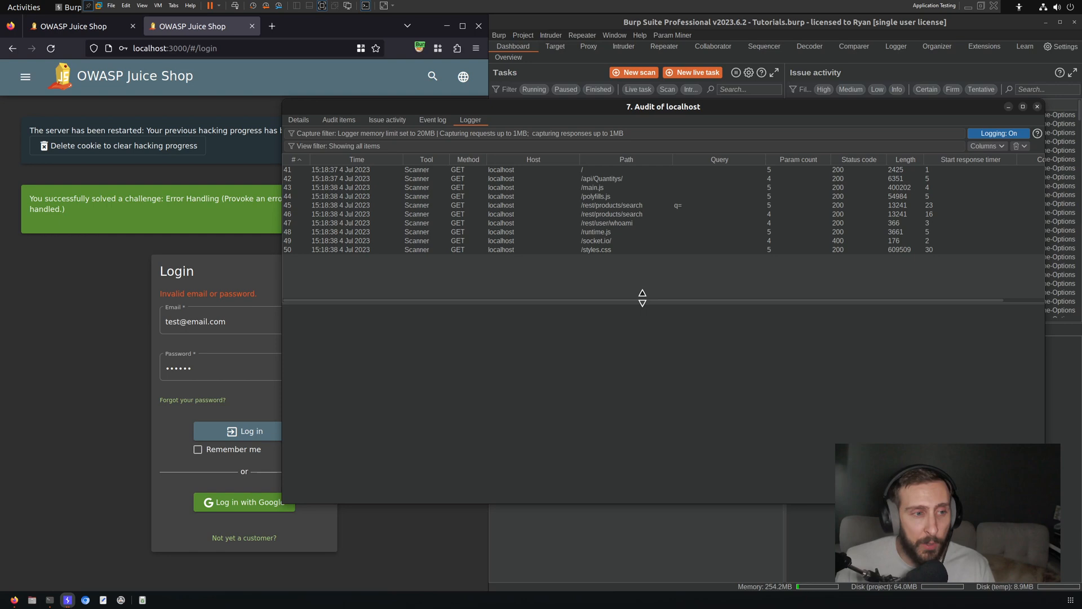
# Step: Read the responses for /styles.css, /socket.io/, /main.js and /api/Quantitys/ in the Logger
pyautogui.click(595, 249)
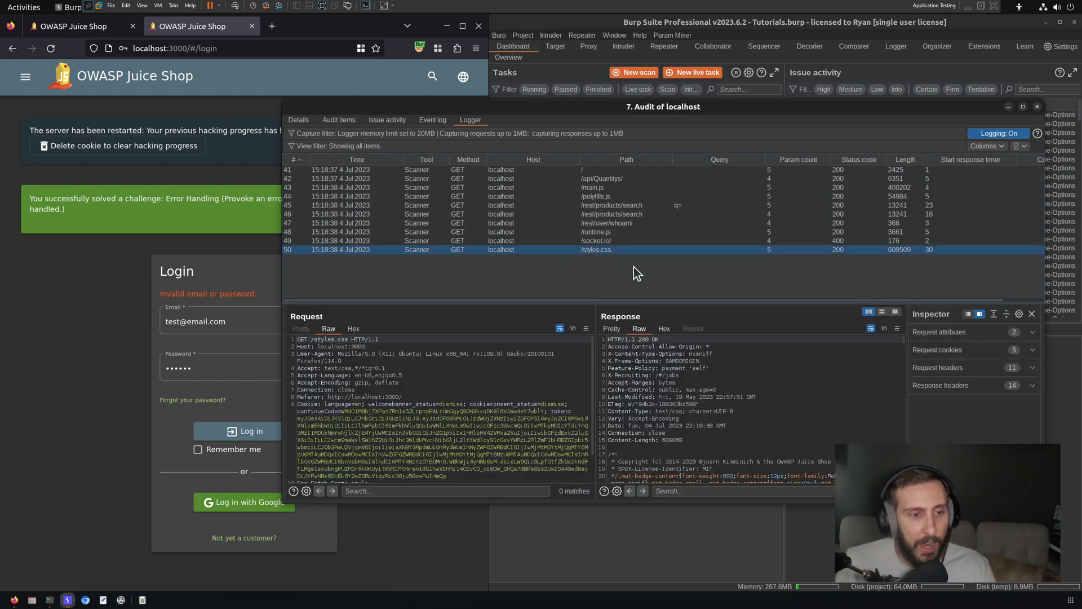
pyautogui.click(594, 240)
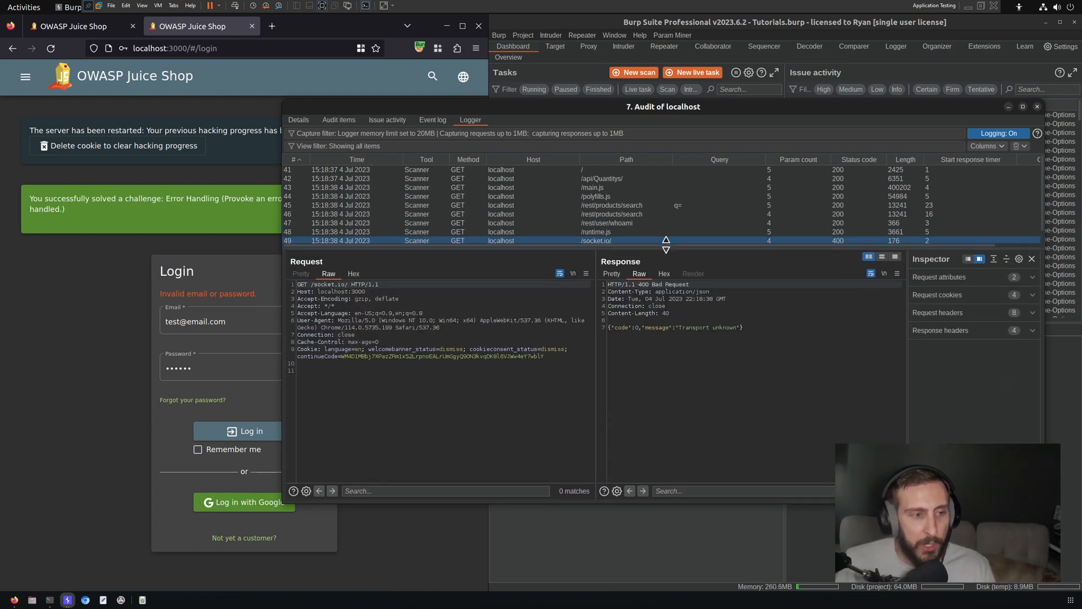
pyautogui.click(592, 187)
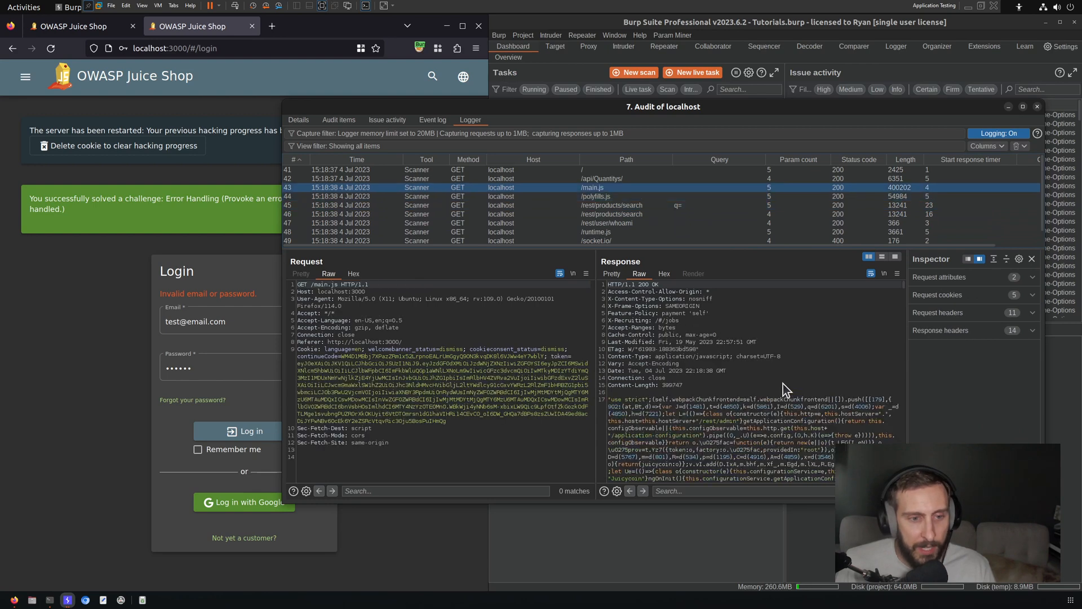
pyautogui.click(601, 178)
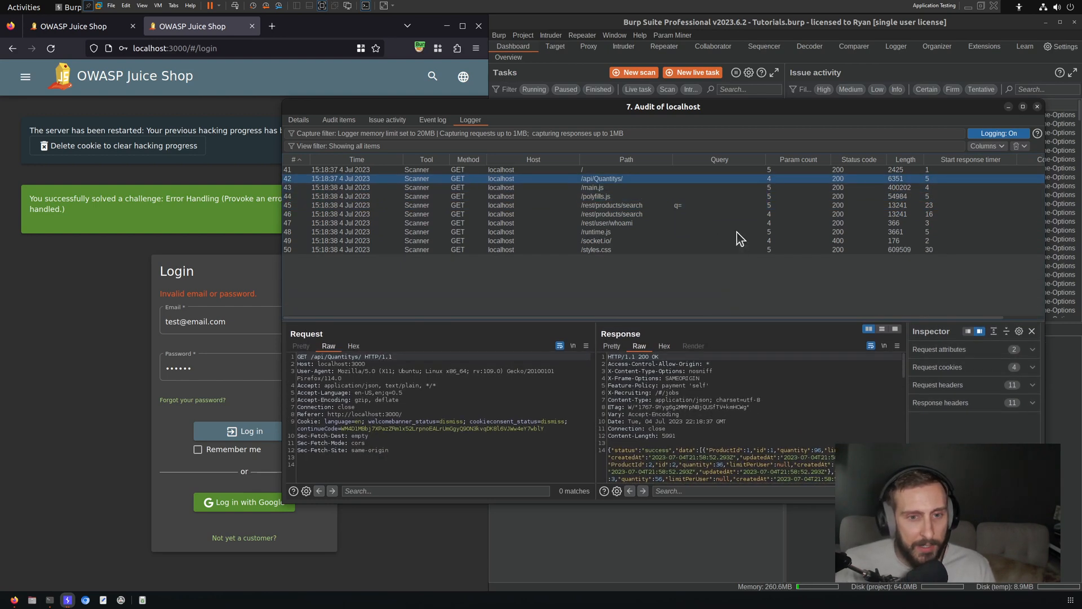
pyautogui.click(593, 240)
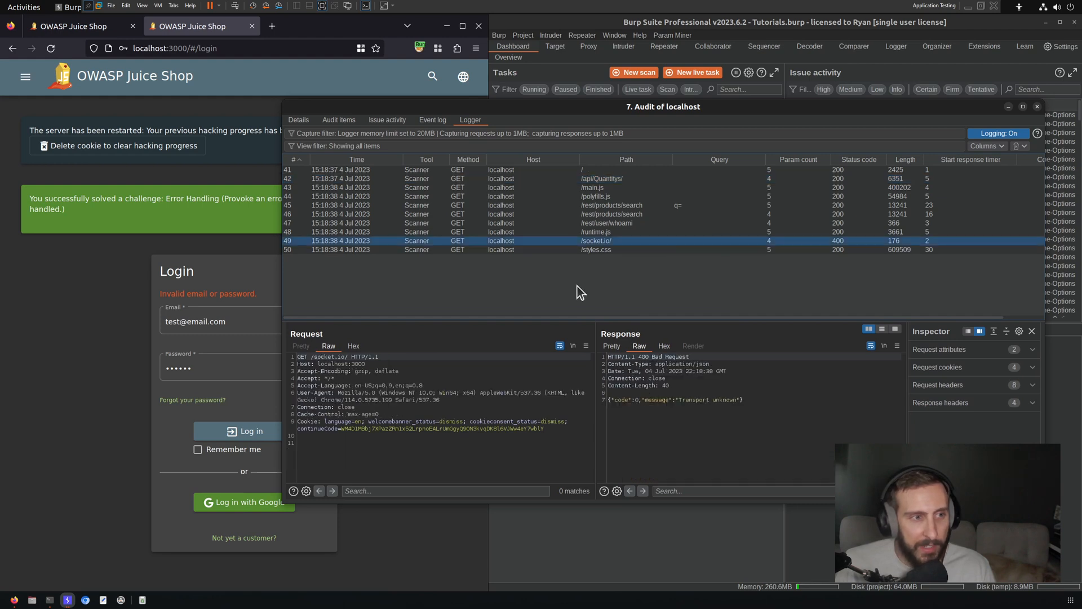
pyautogui.moveTo(720, 268)
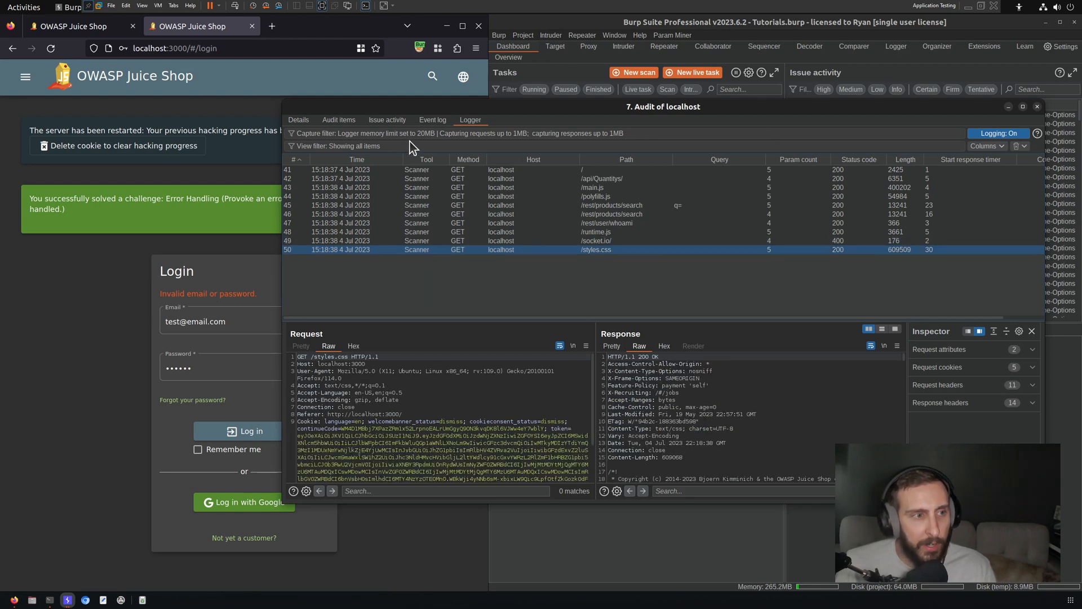
pyautogui.click(338, 146)
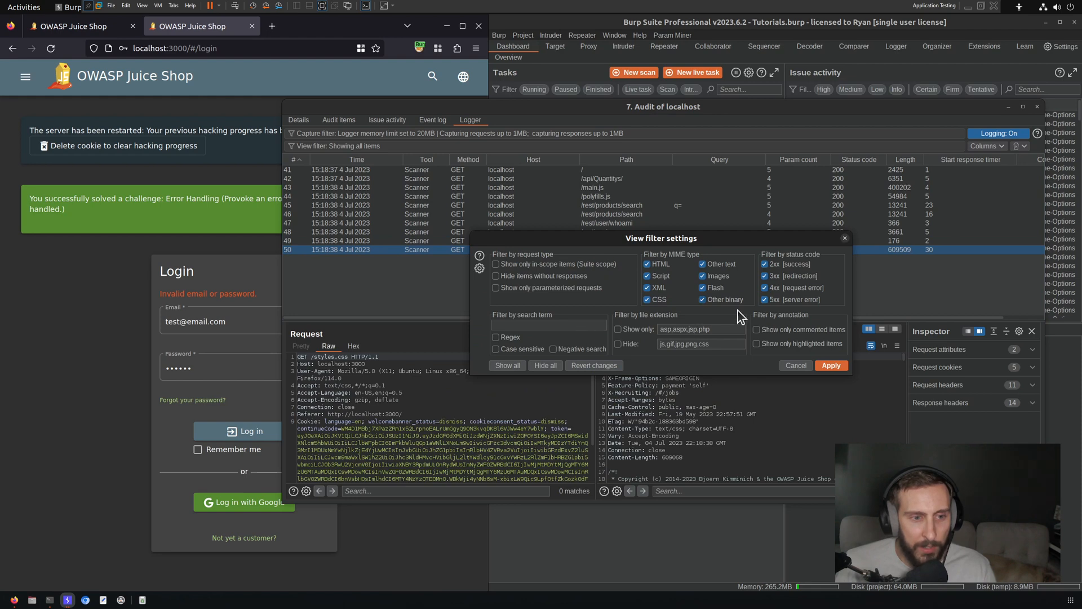
pyautogui.moveTo(582, 308)
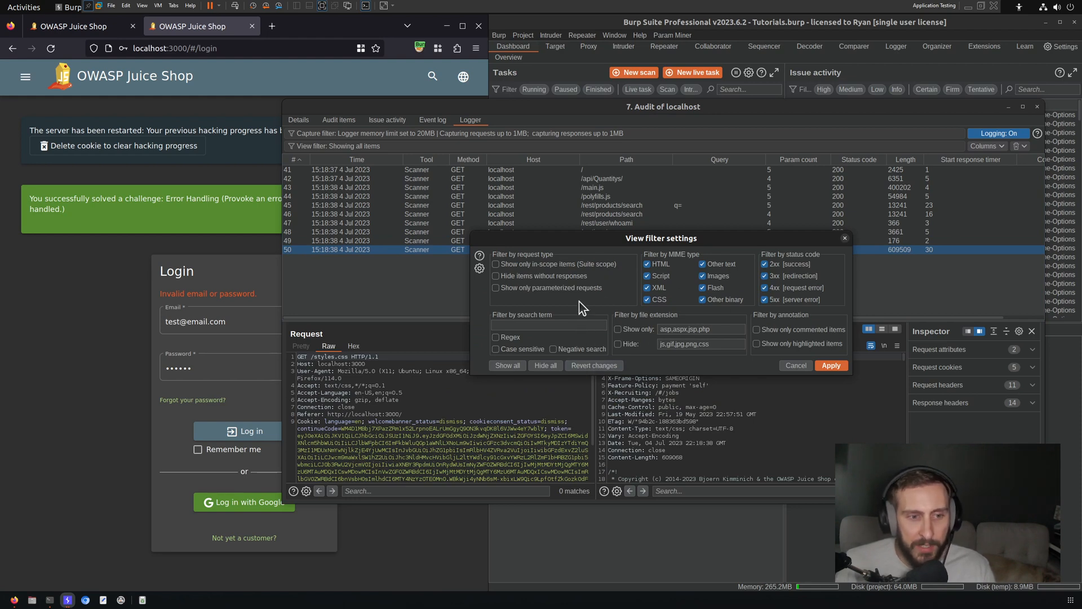
pyautogui.moveTo(849, 297)
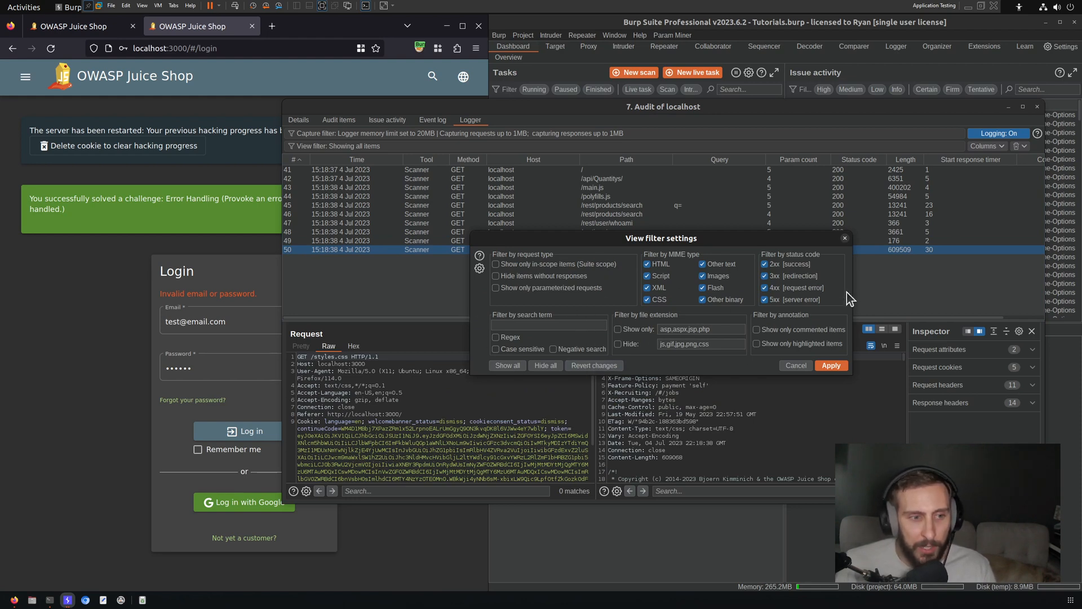
pyautogui.moveTo(677, 264)
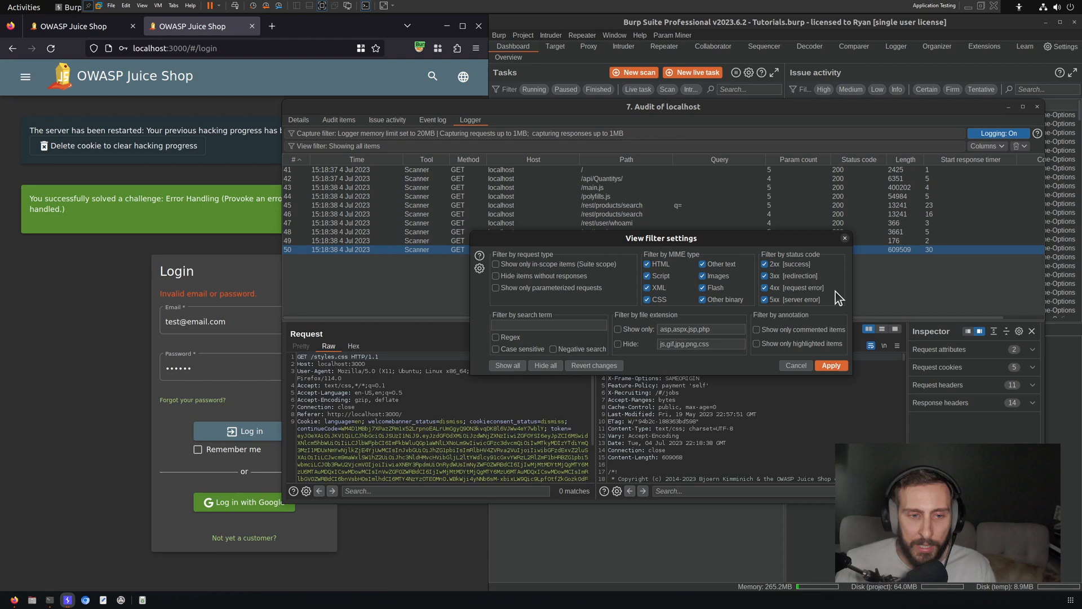
pyautogui.moveTo(810, 387)
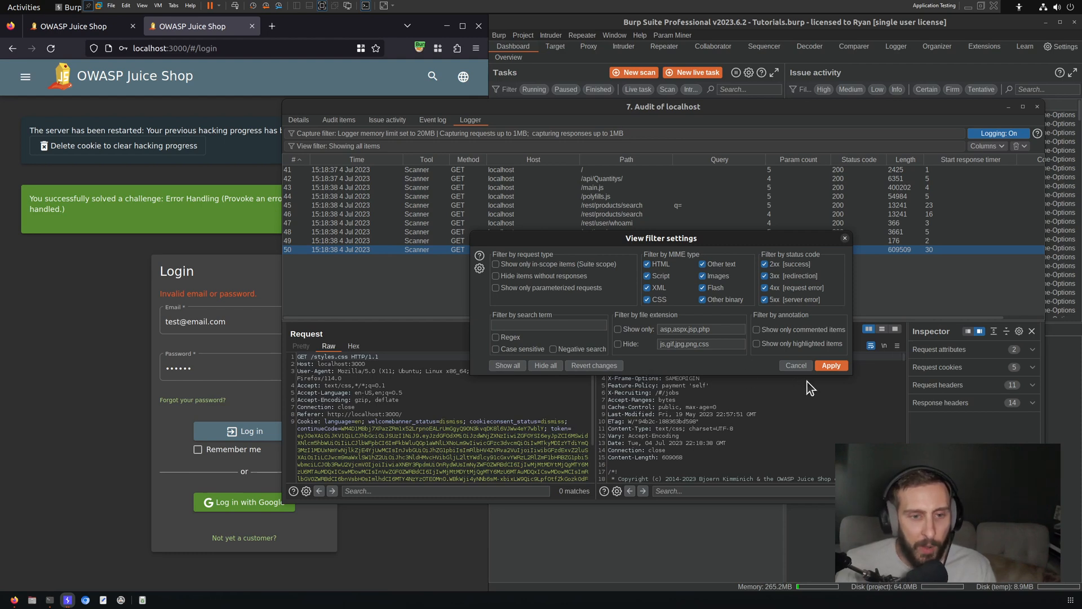
pyautogui.click(831, 365)
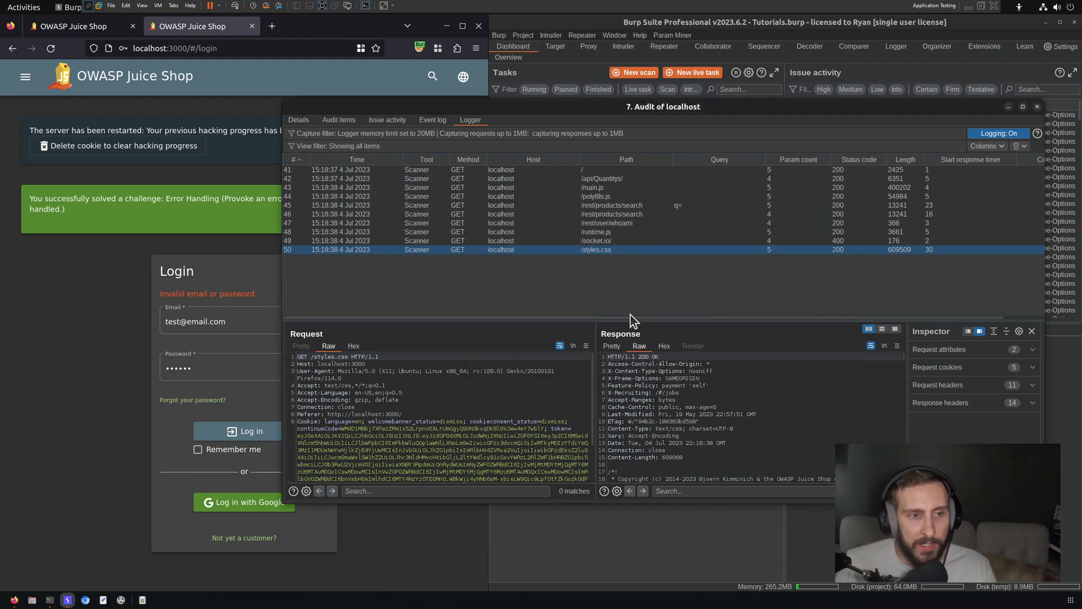
pyautogui.moveTo(634, 186)
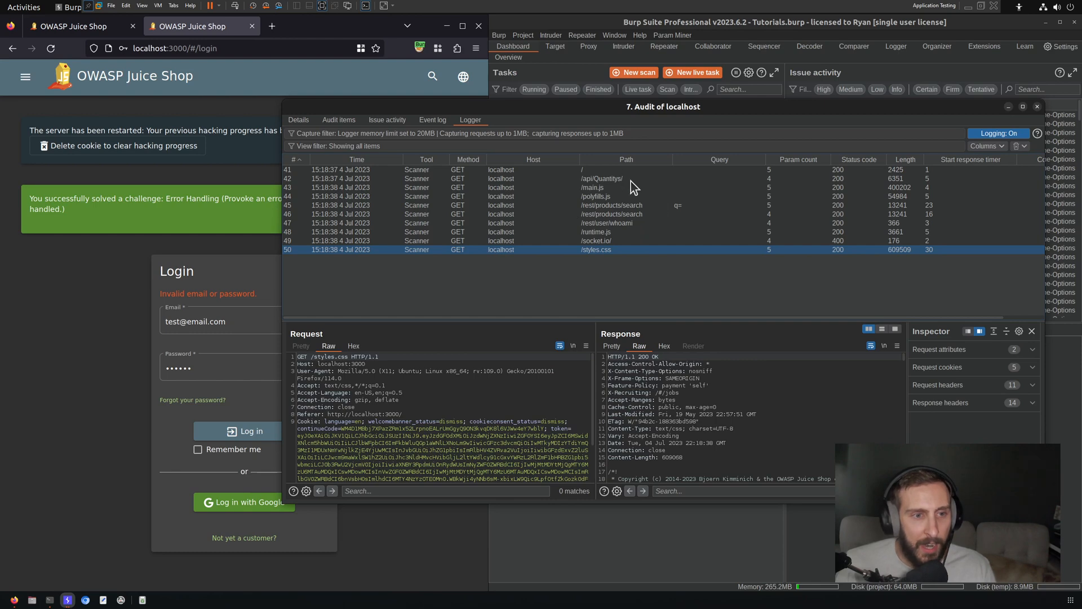
# Step: Read the /rest/user/whoami and /runtime.js requests, then close the audit task details
pyautogui.click(621, 222)
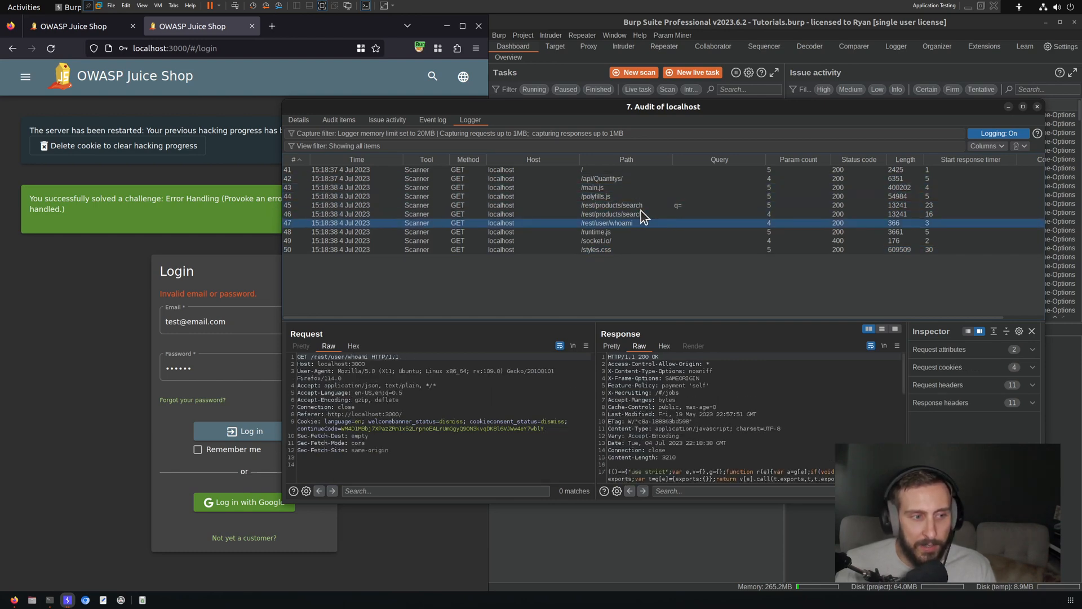
pyautogui.click(595, 231)
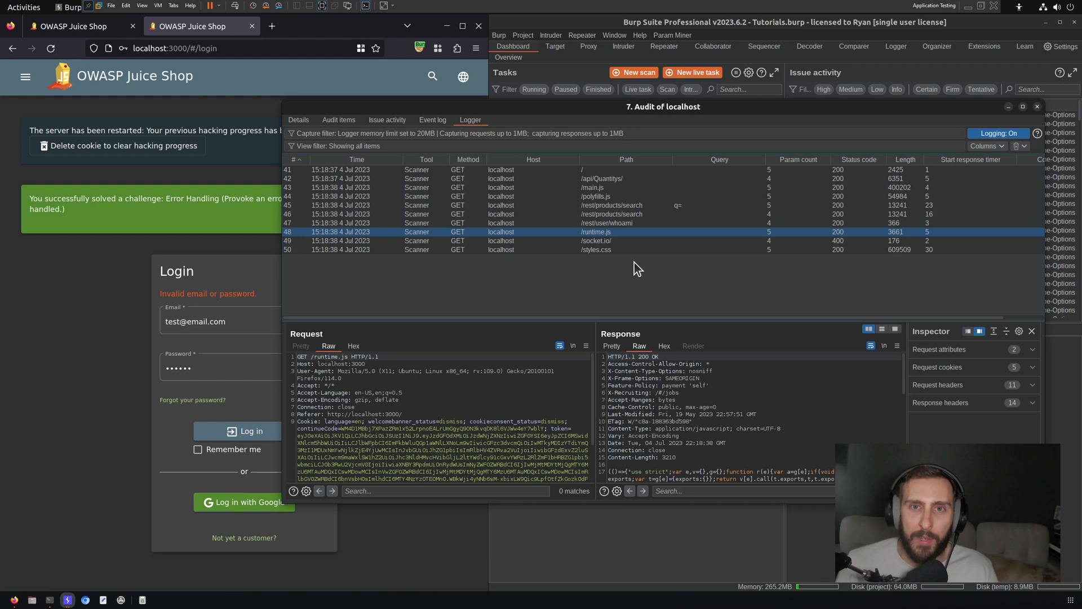
pyautogui.moveTo(635, 250)
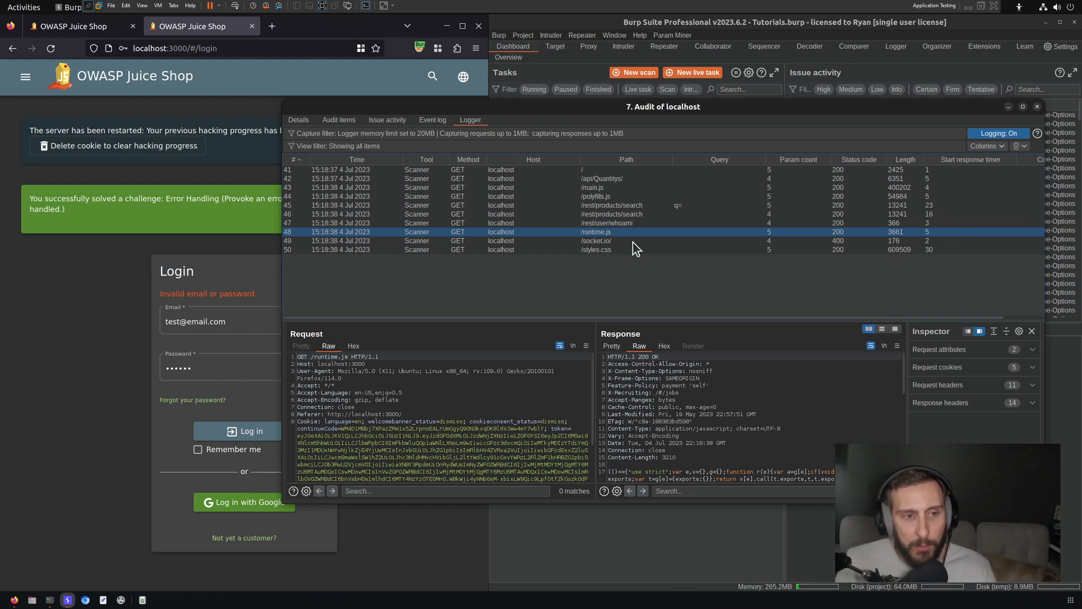
pyautogui.moveTo(650, 186)
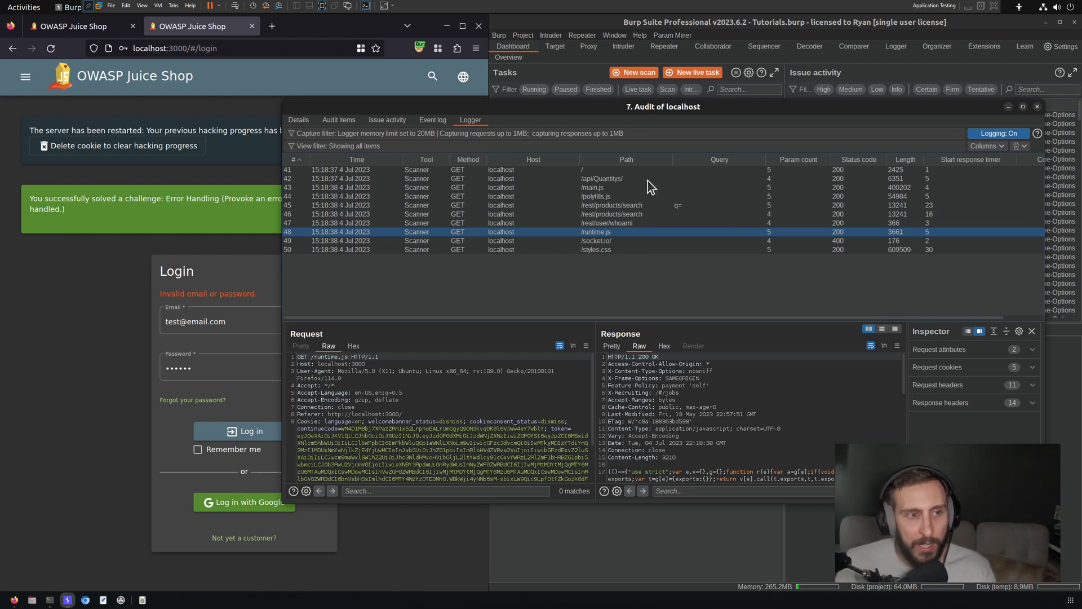
pyautogui.moveTo(708, 209)
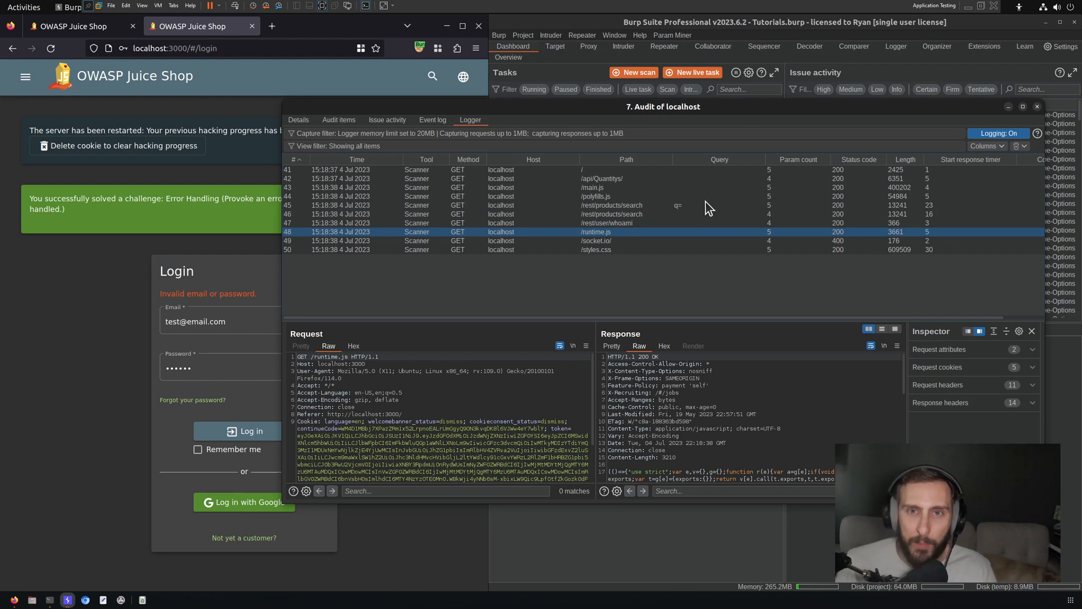
pyautogui.moveTo(733, 170)
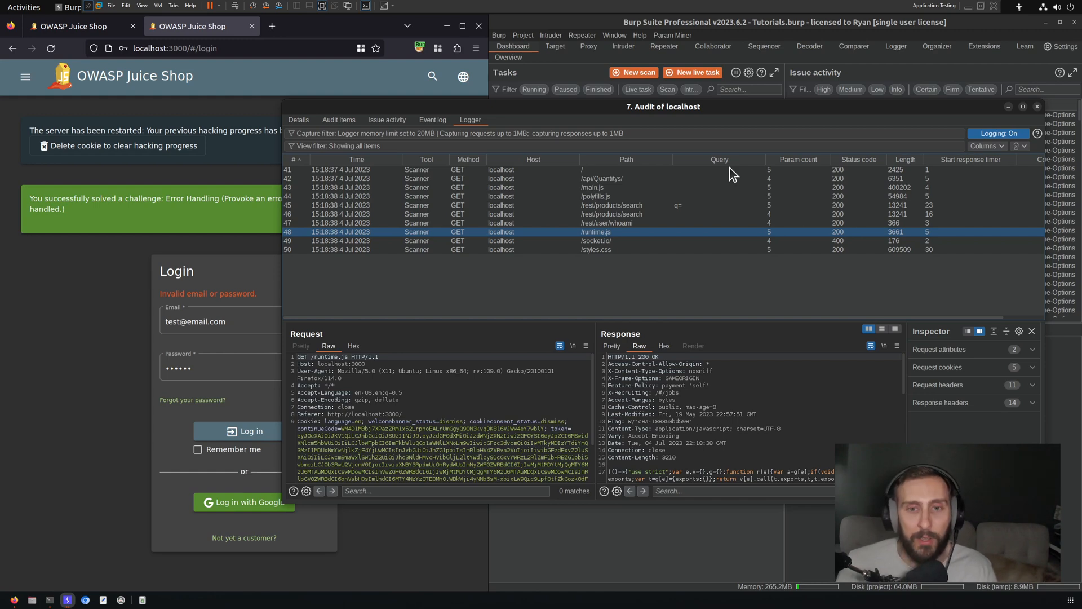
pyautogui.click(1036, 106)
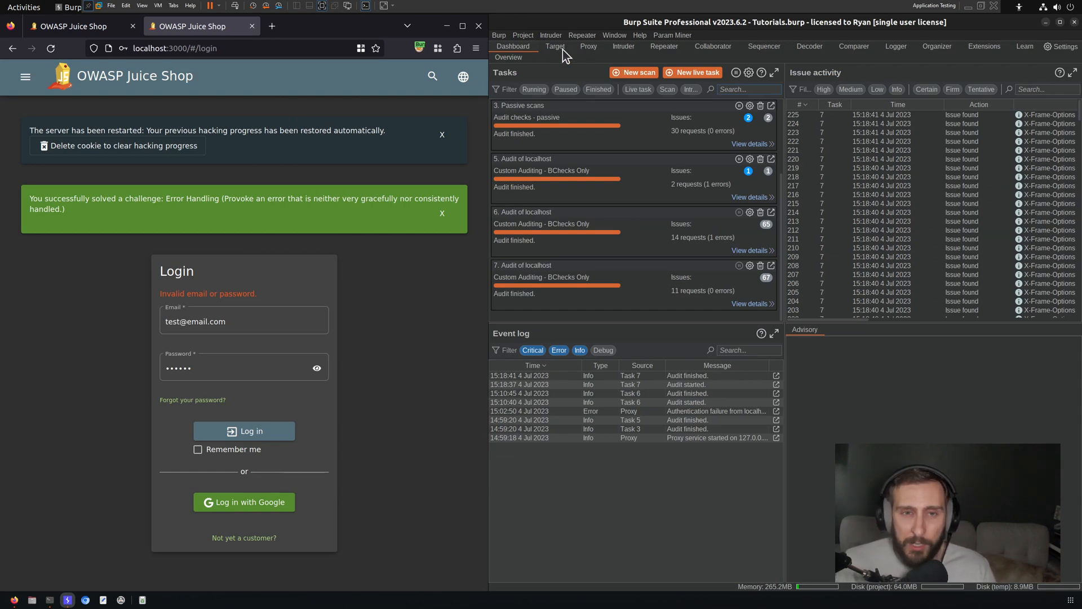
# Step: Show the localhost:3000 issues in Target with the X-Frame-Options (passive) advisory's 67 instances
pyautogui.click(555, 46)
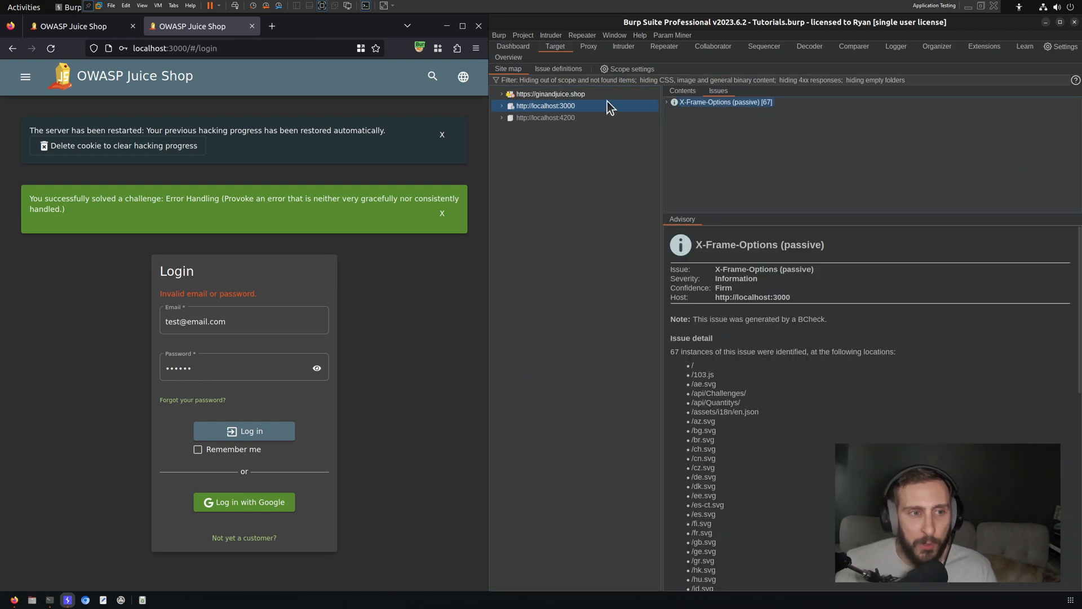
pyautogui.moveTo(600, 110)
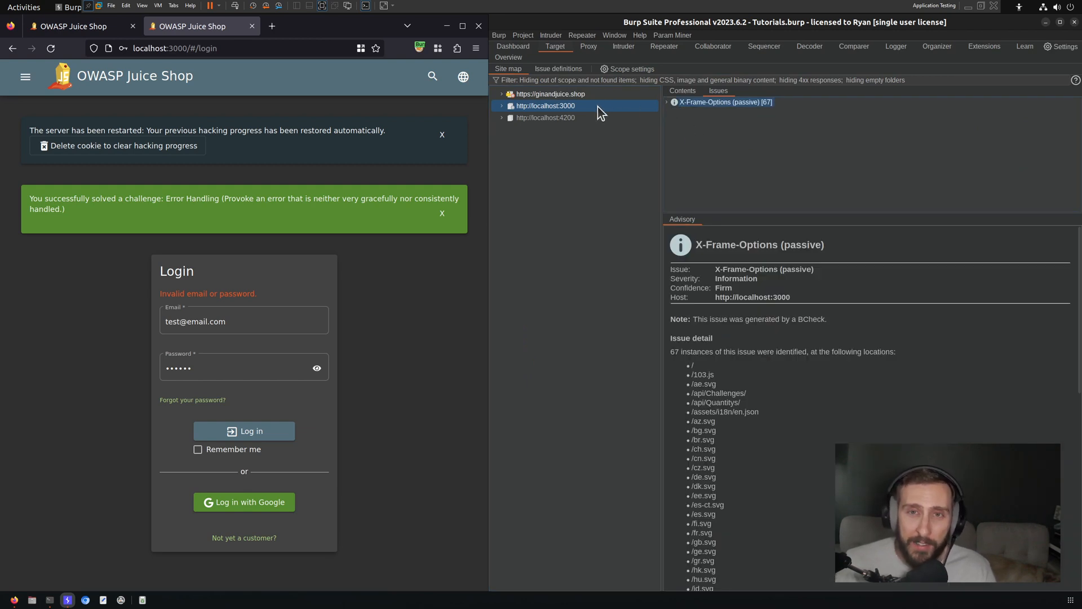
pyautogui.moveTo(1021, 75)
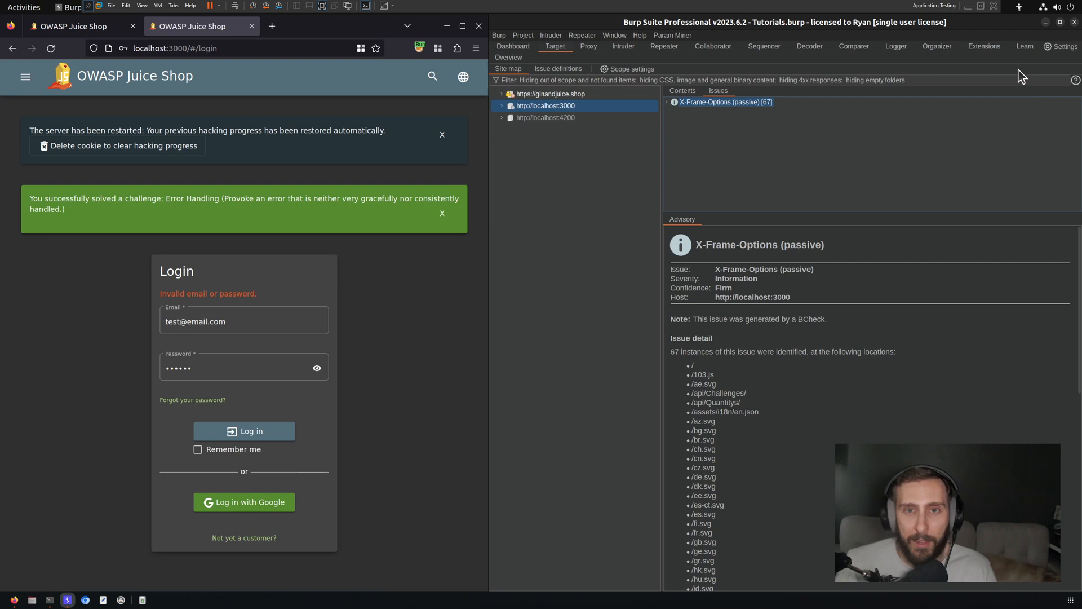
pyautogui.moveTo(788, 154)
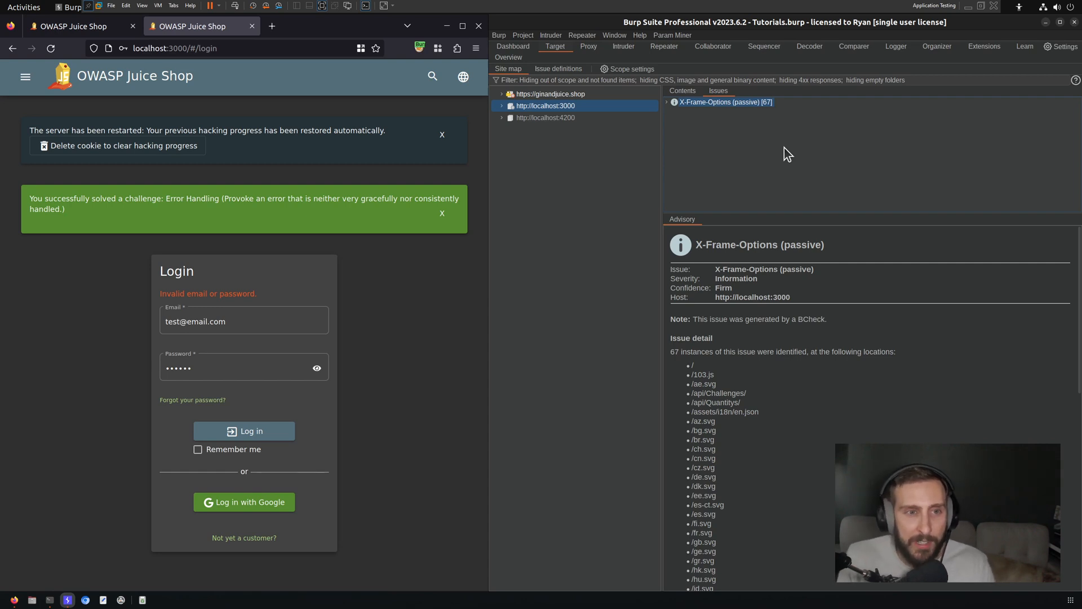
pyautogui.moveTo(631, 93)
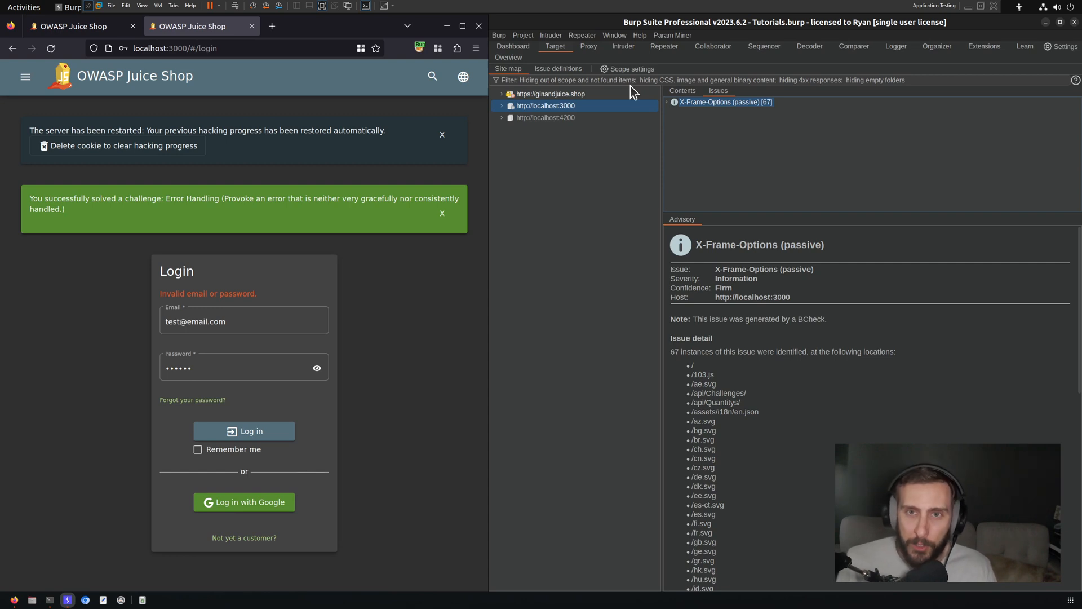
pyautogui.moveTo(693, 116)
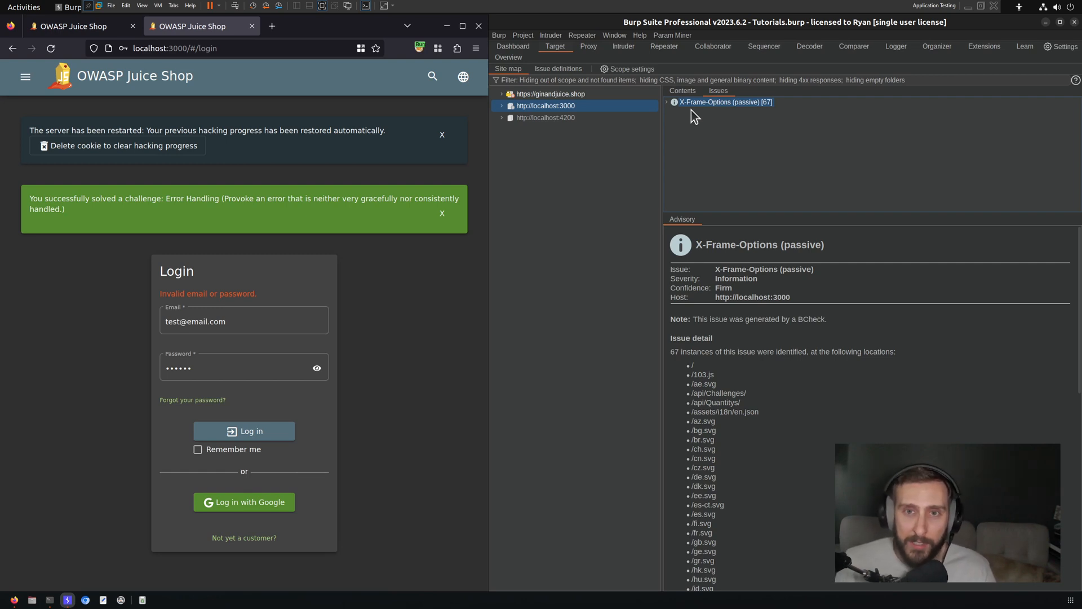
pyautogui.moveTo(869, 64)
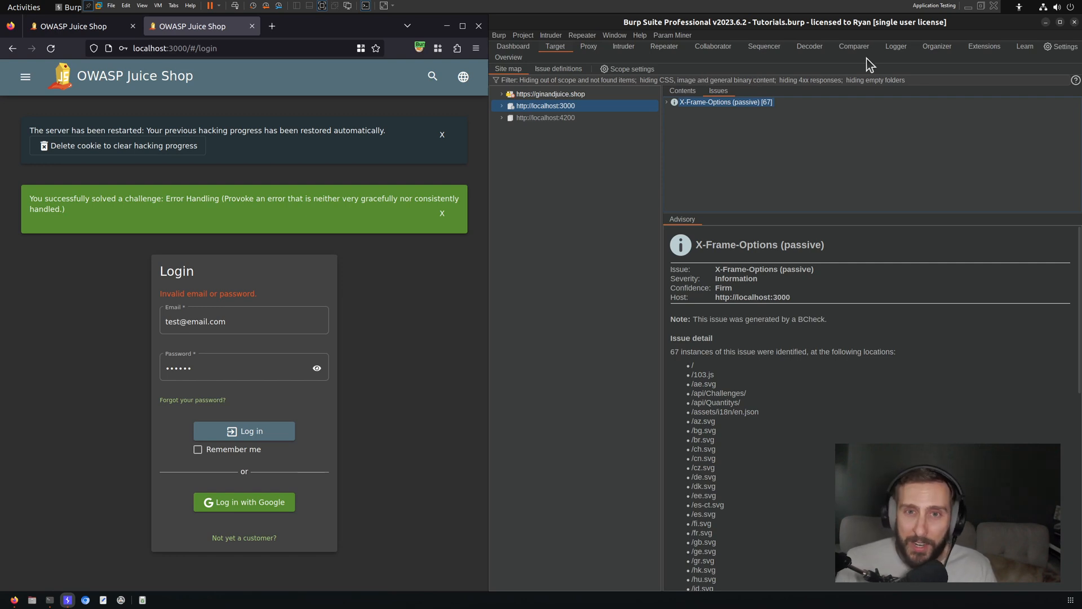
pyautogui.moveTo(1047, 46)
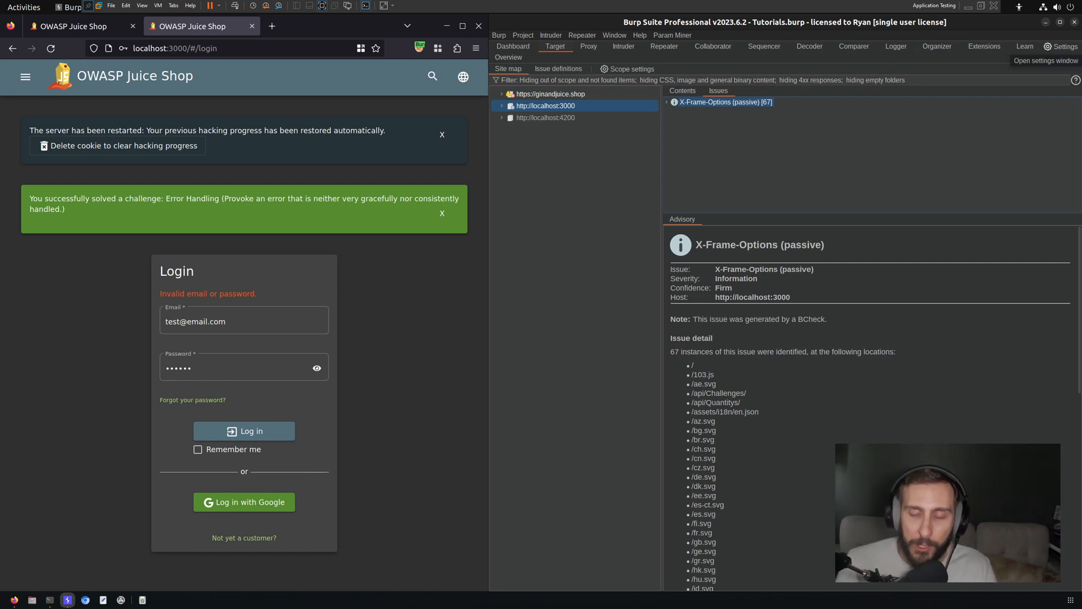